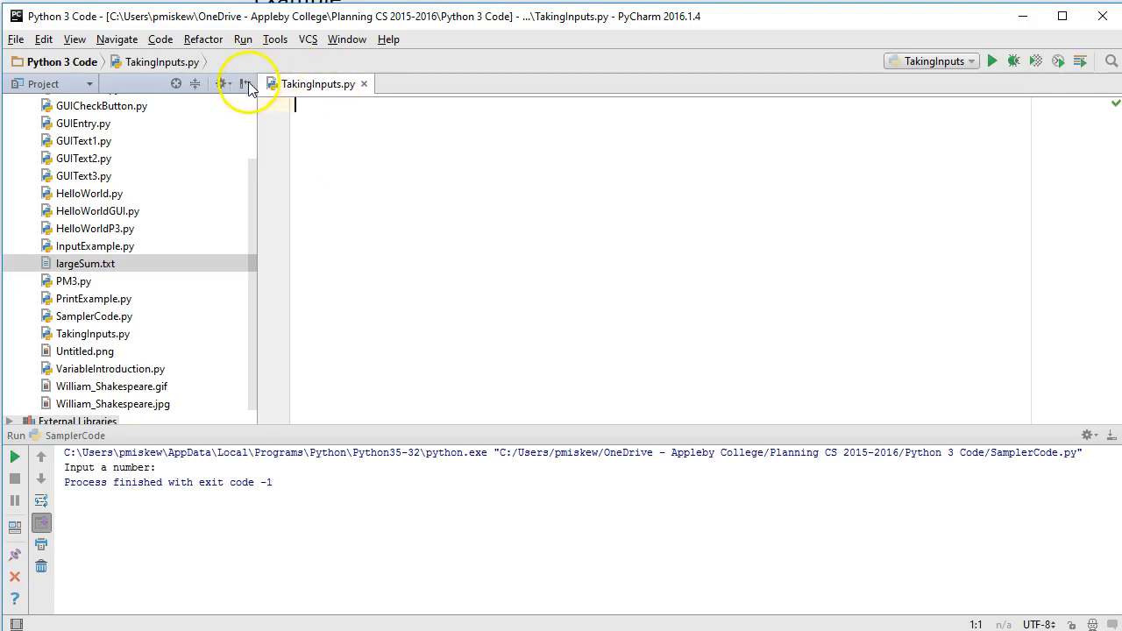
Hide the Project tool window and write the first line name = input() using autocomplete.
left_click(247, 84)
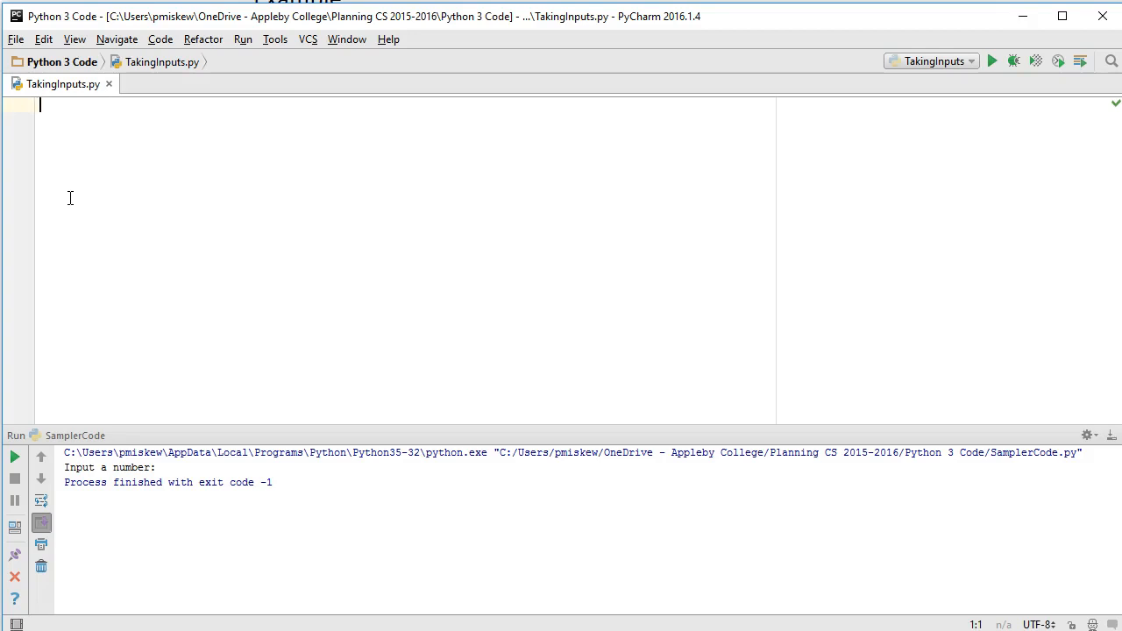
type("name =")
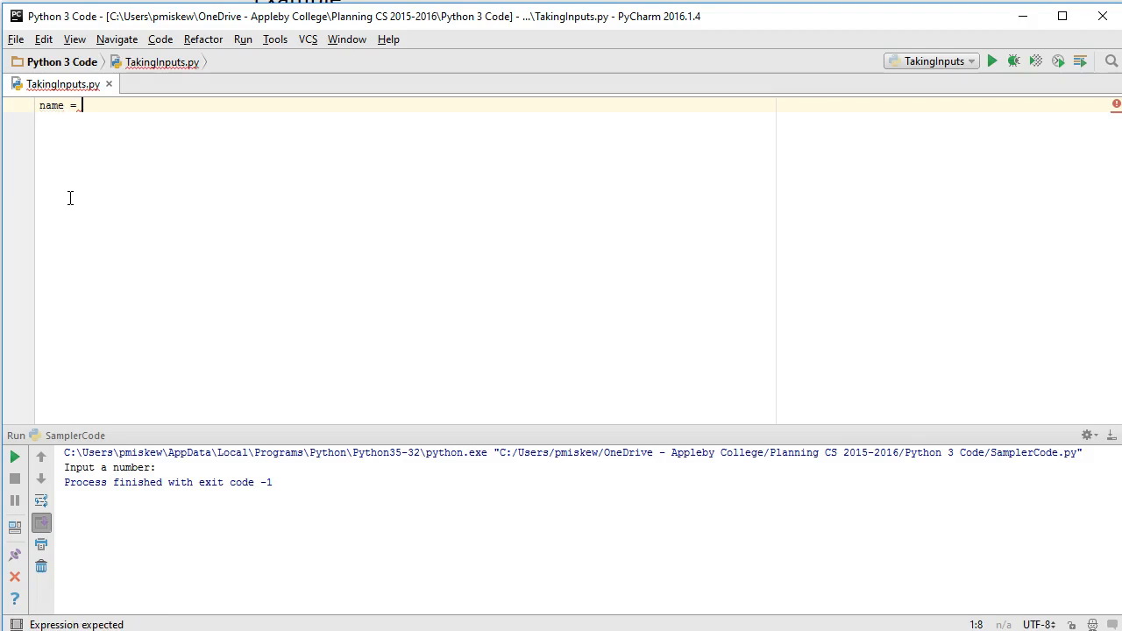
type("inp")
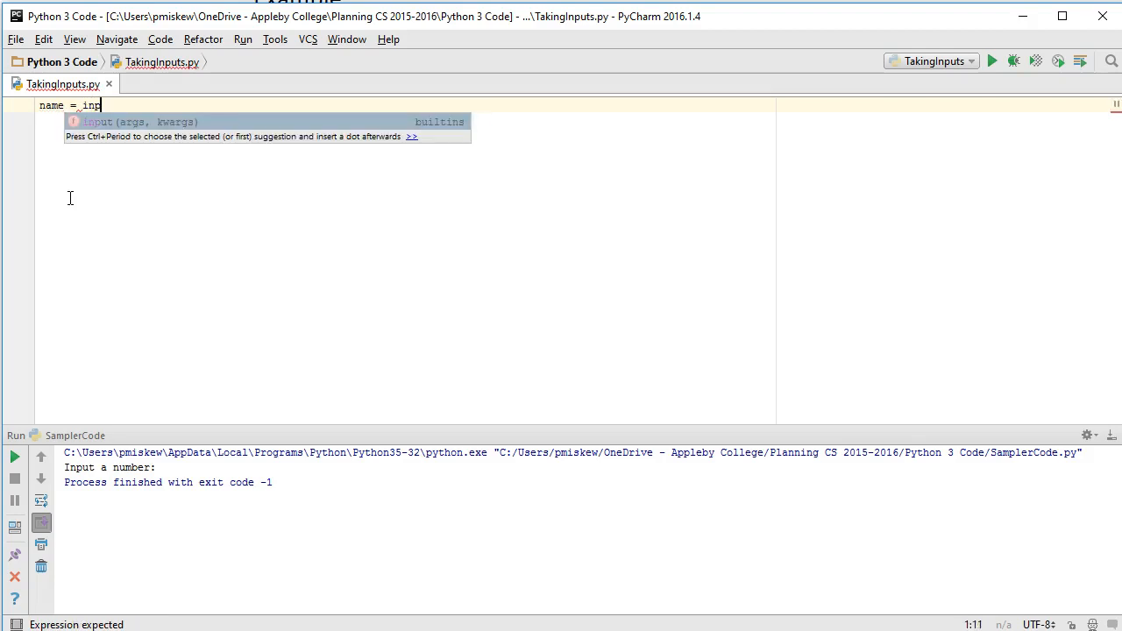
type("input(")
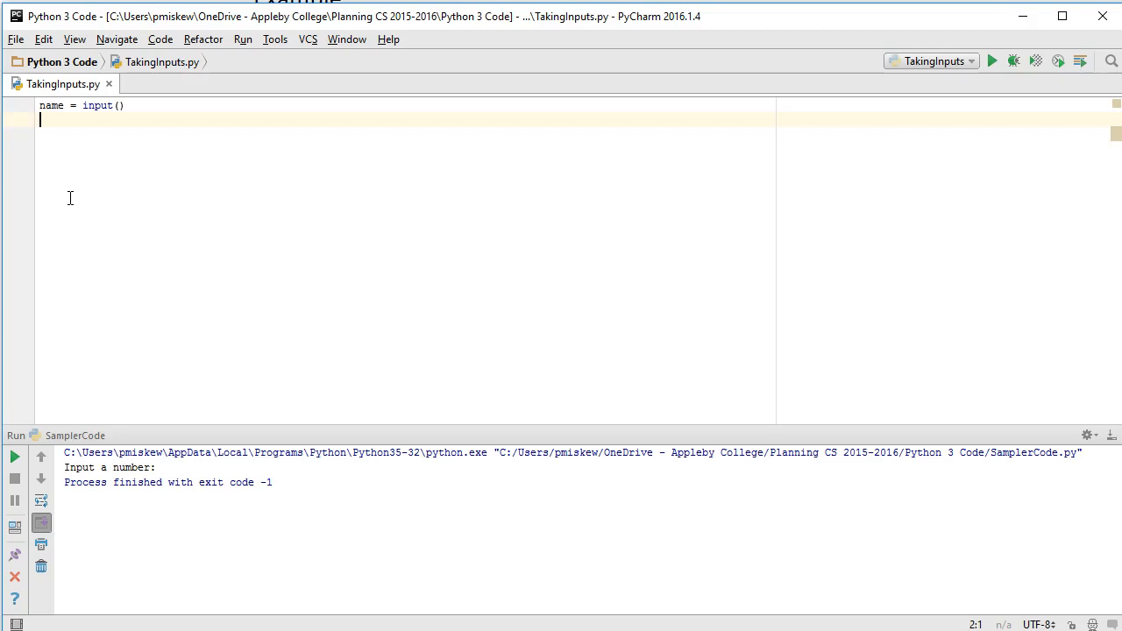
Add a comment above the name line: assignment statement with the input function on the right side.
key("up")
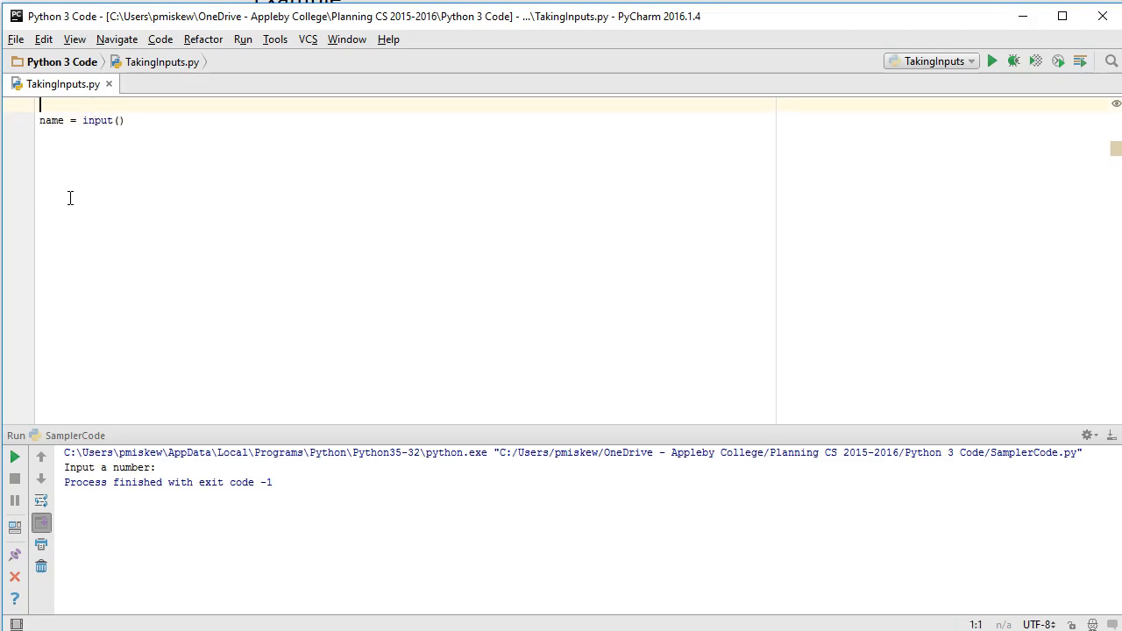
type("#Assign")
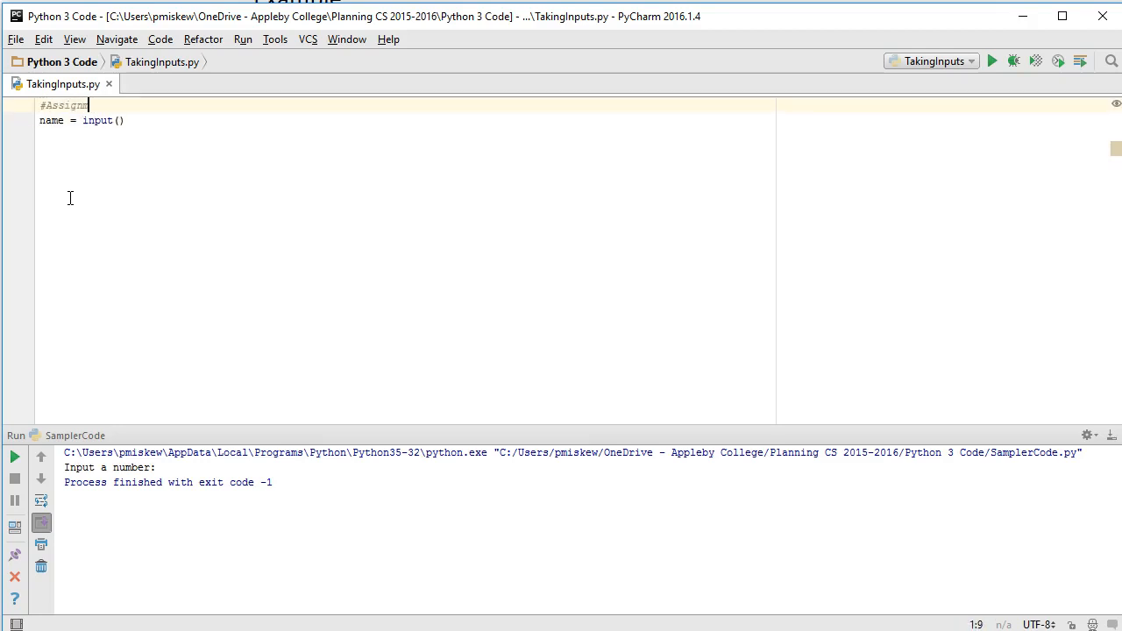
type("ment statement with")
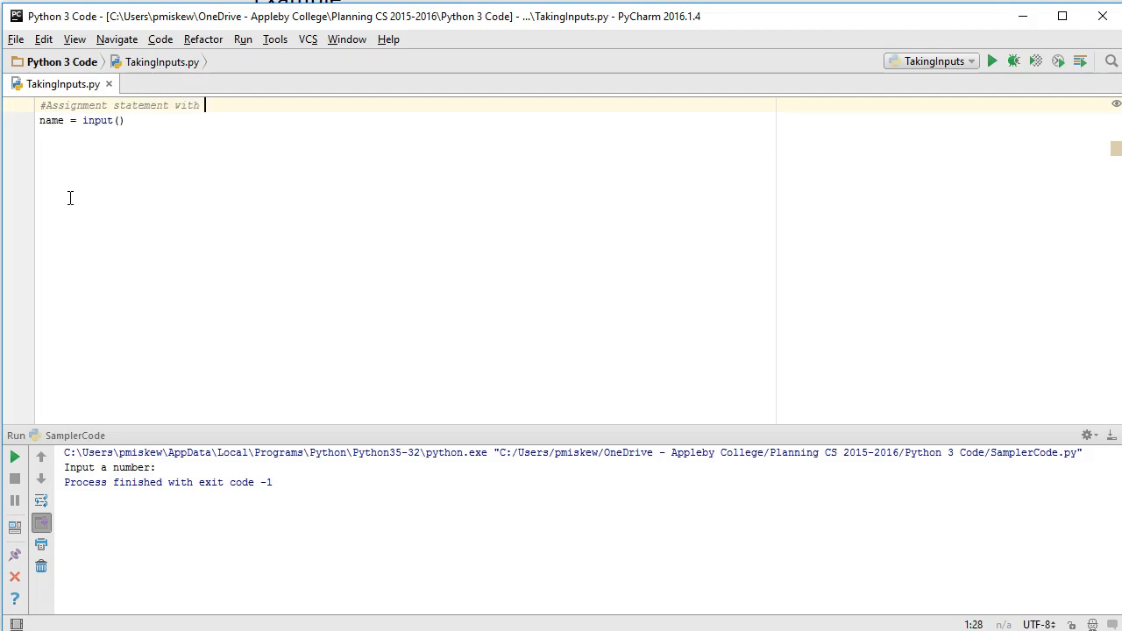
type("the input functio")
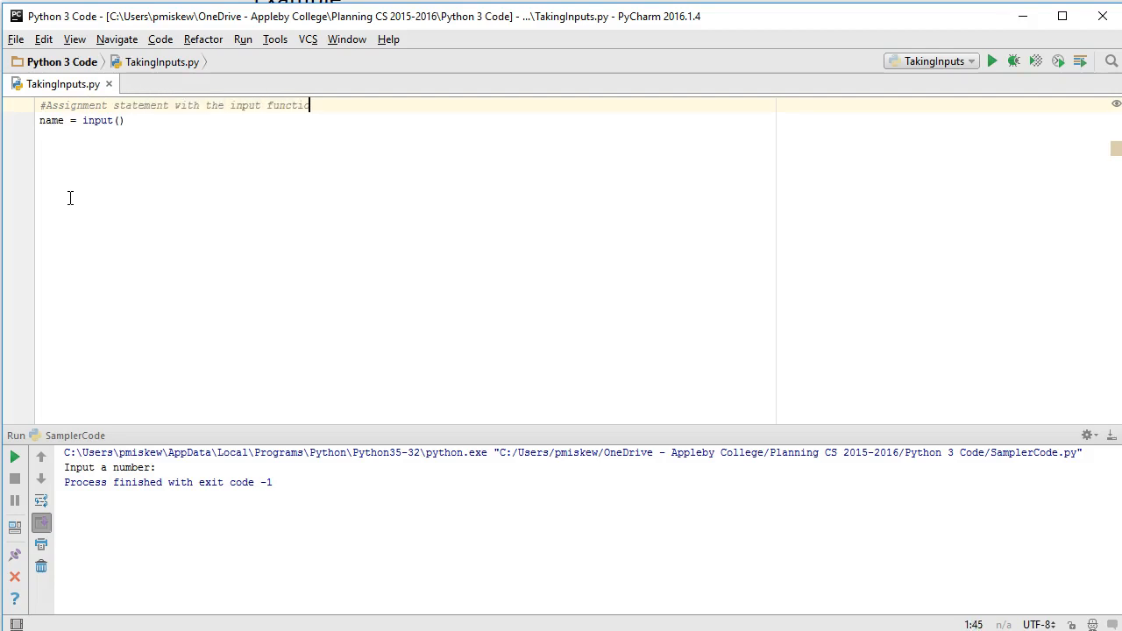
type("on the right si")
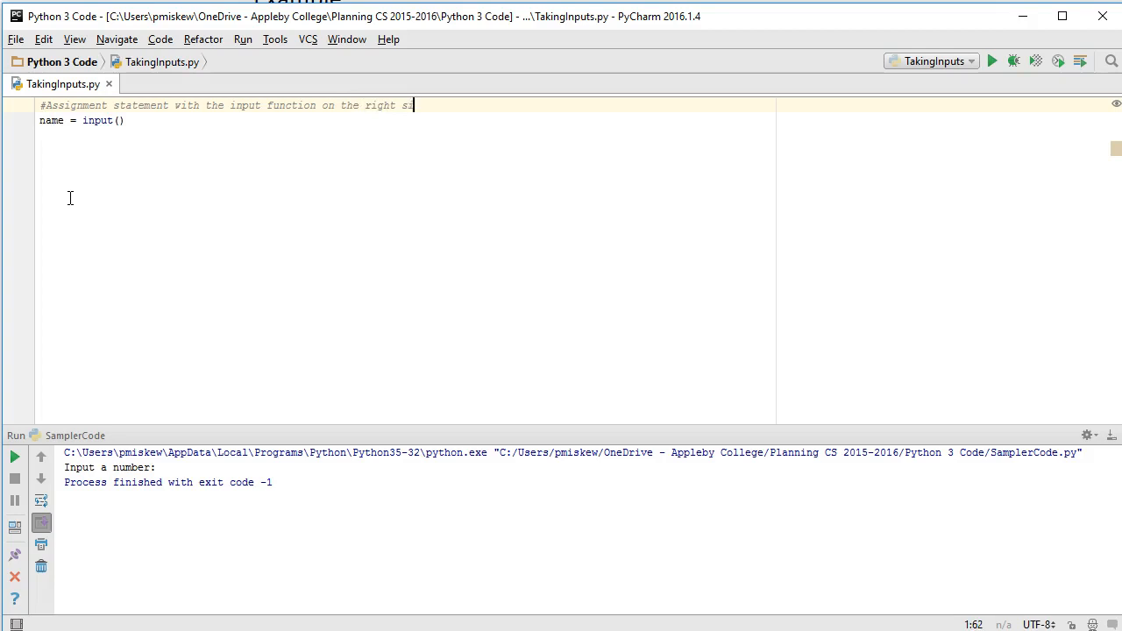
Add comment lines explaining input() waits for the user to type something and hit enter.
type("#The input function calls a program")
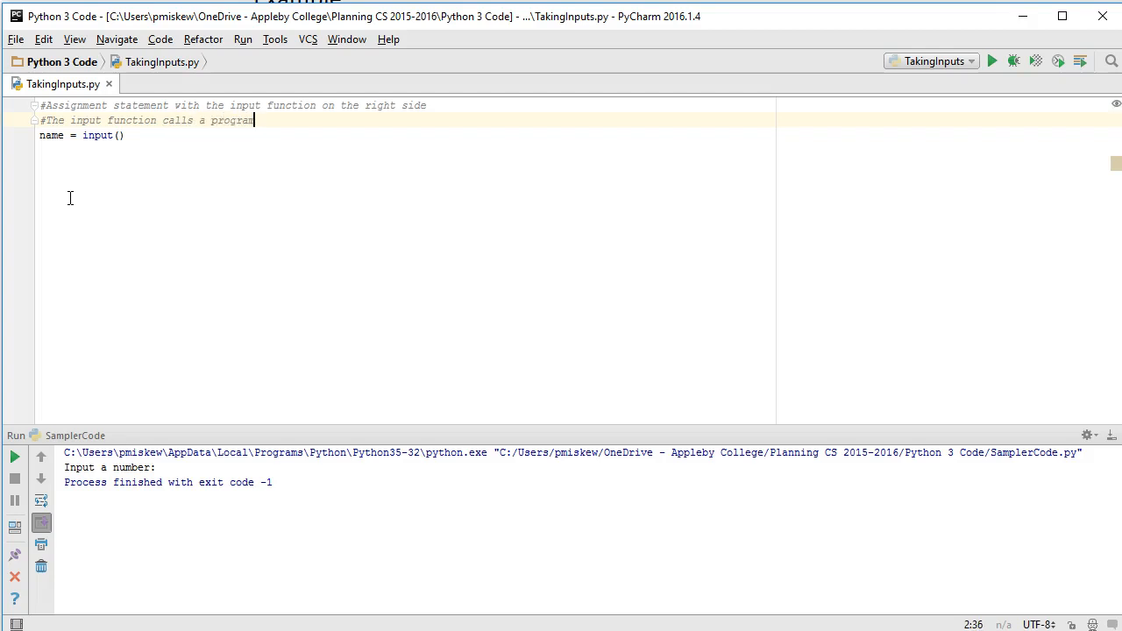
type("that waits for the user")
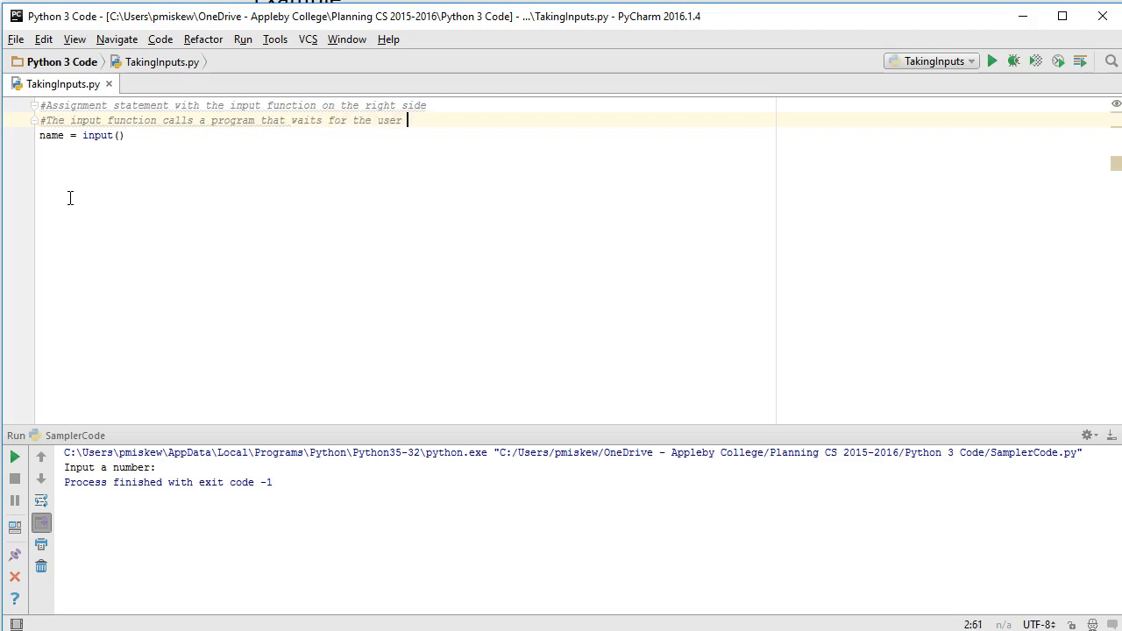
type("to type something in the cosle and")
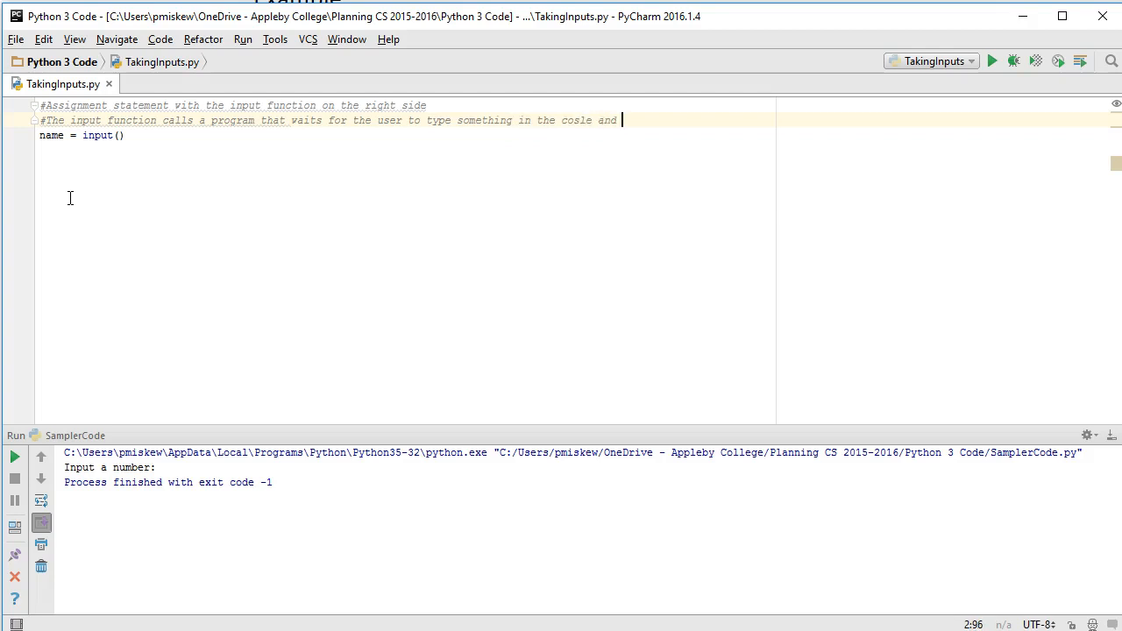
type("cons")
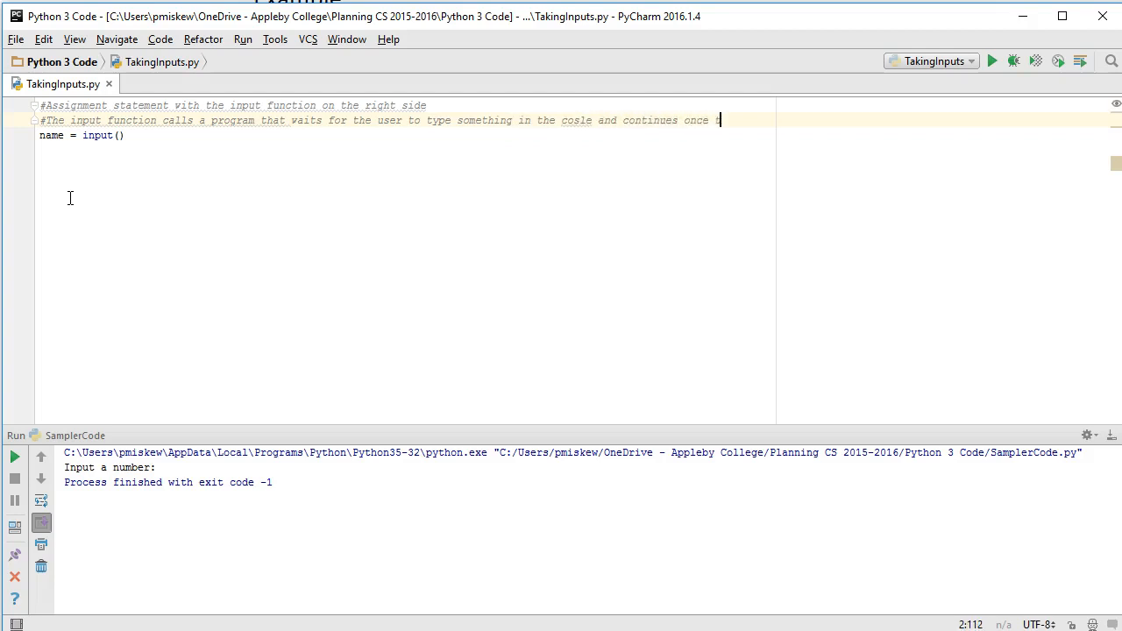
type("they hit")
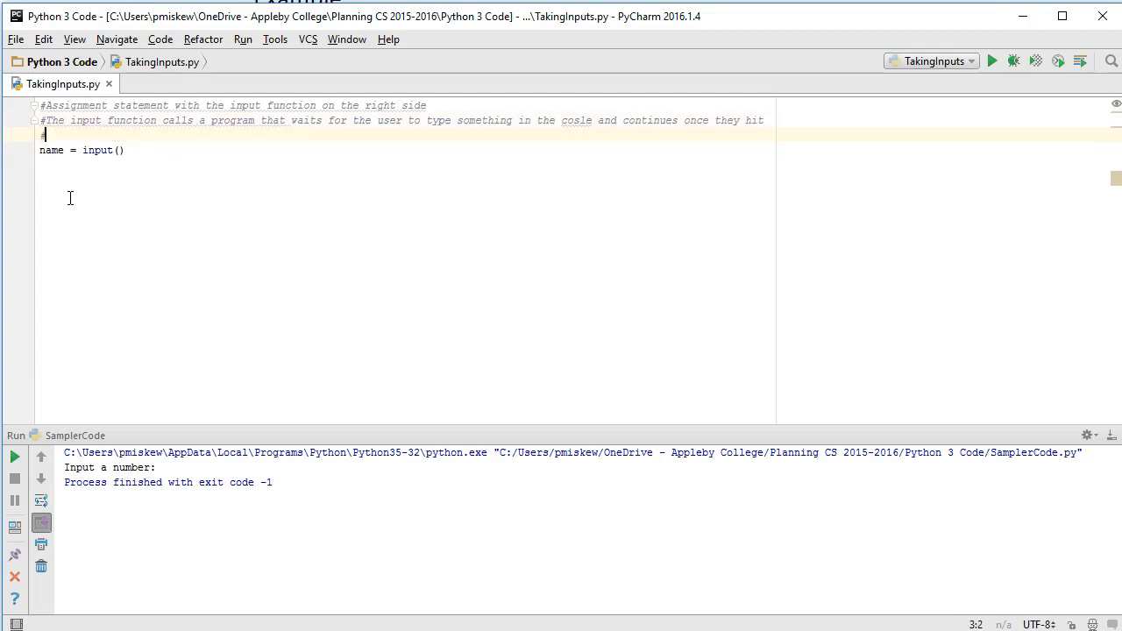
type("#enter.")
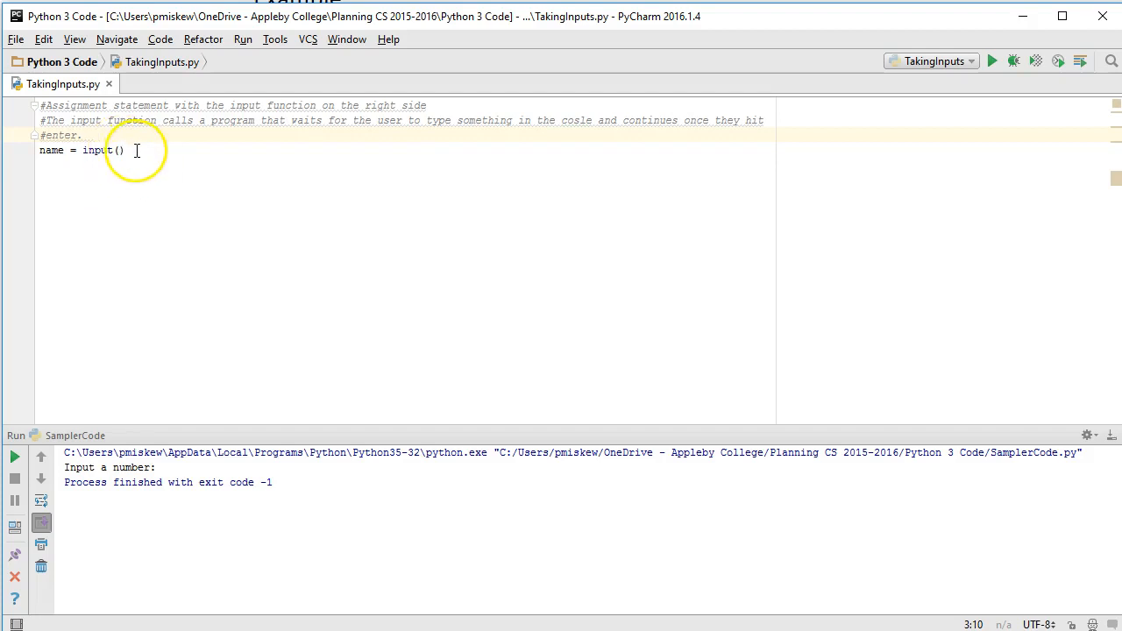
double_click(96, 151)
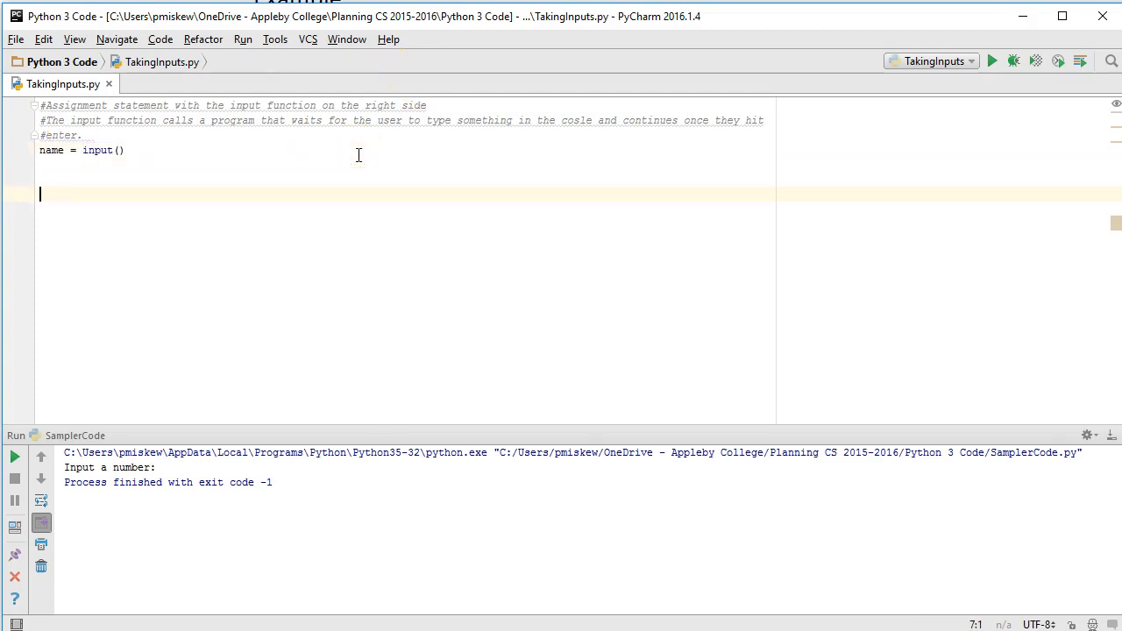
Add print("END PROGRAM"), run the script and answer Paul, ending with exit code 0.
type("print(\"END \")")
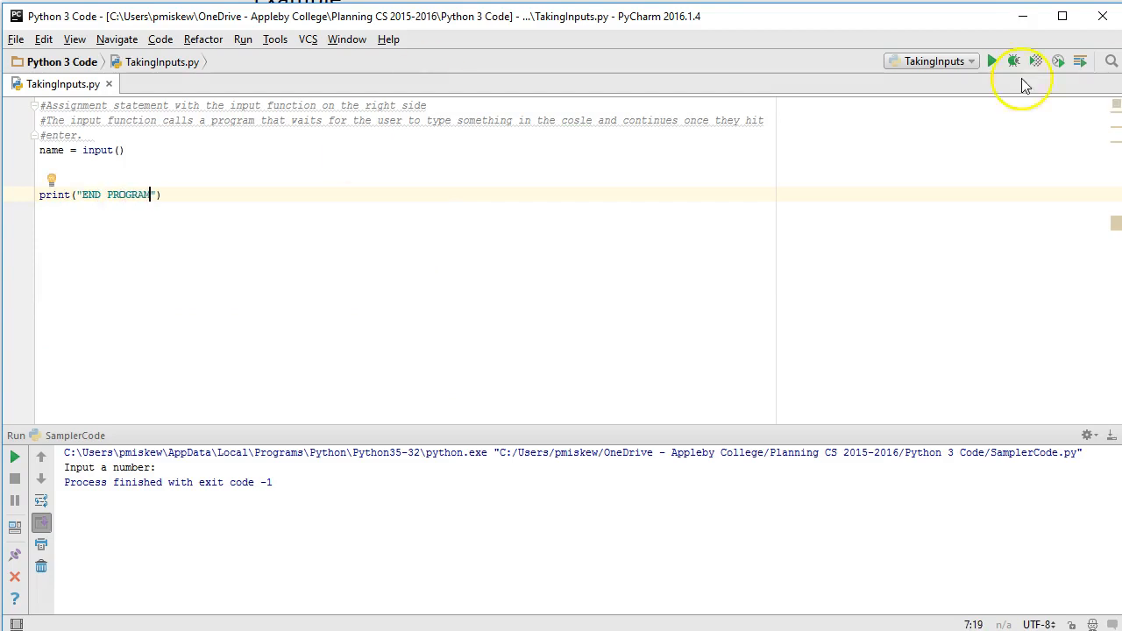
right_click(63, 84)
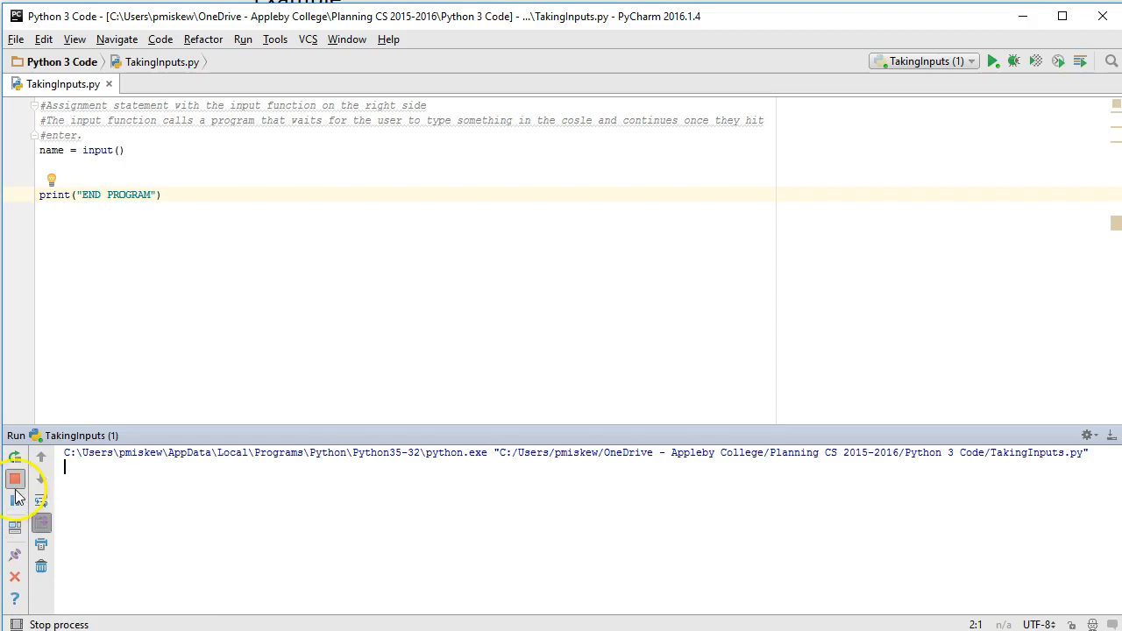
left_click(14, 479)
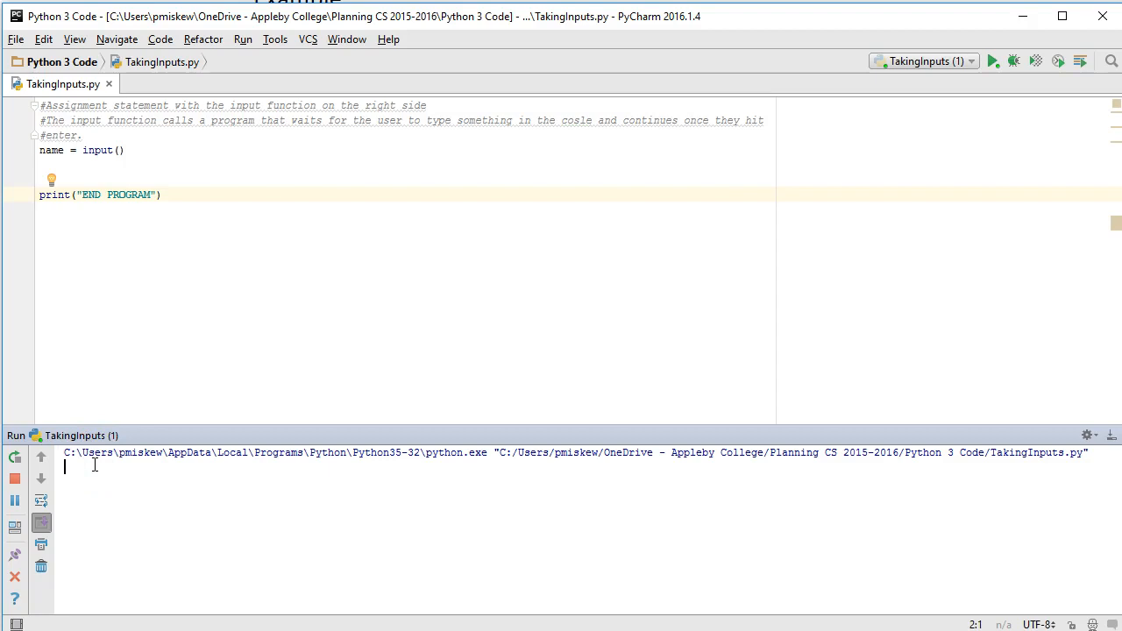
type("Paul")
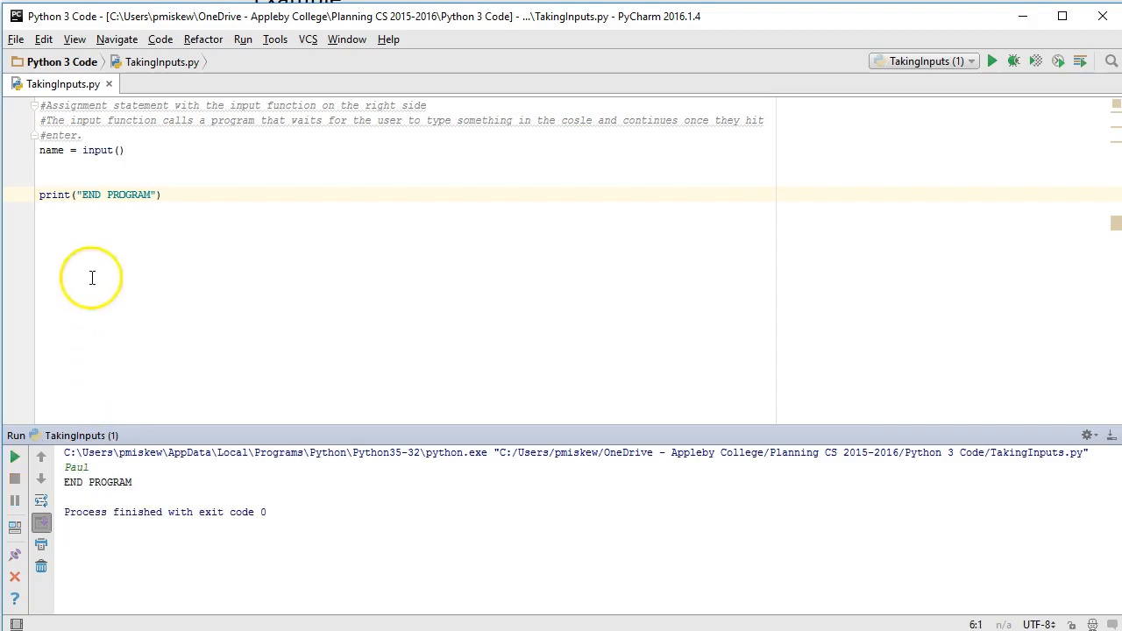
double_click(104, 150)
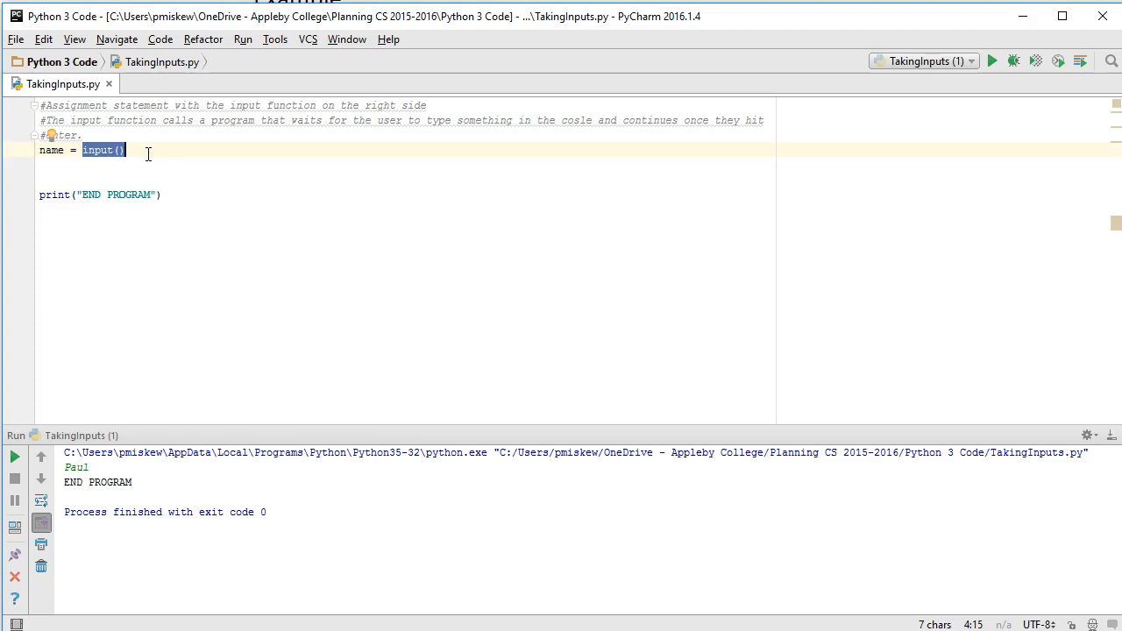
Give the name input() the prompt "Please input your name: ".
left_click(103, 151)
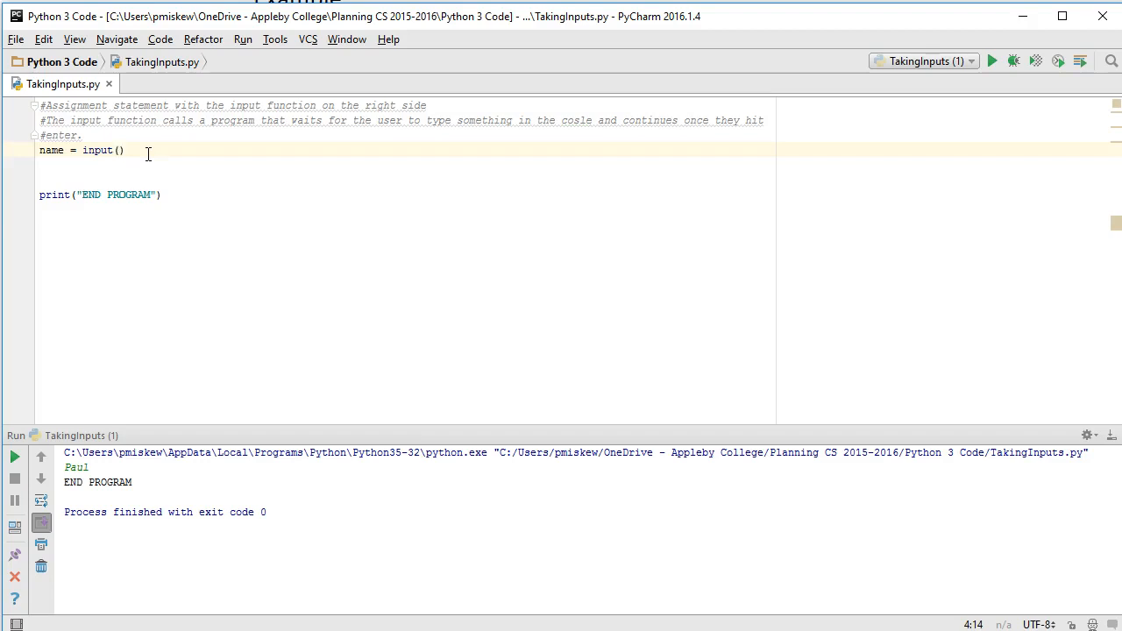
type("\"\"")
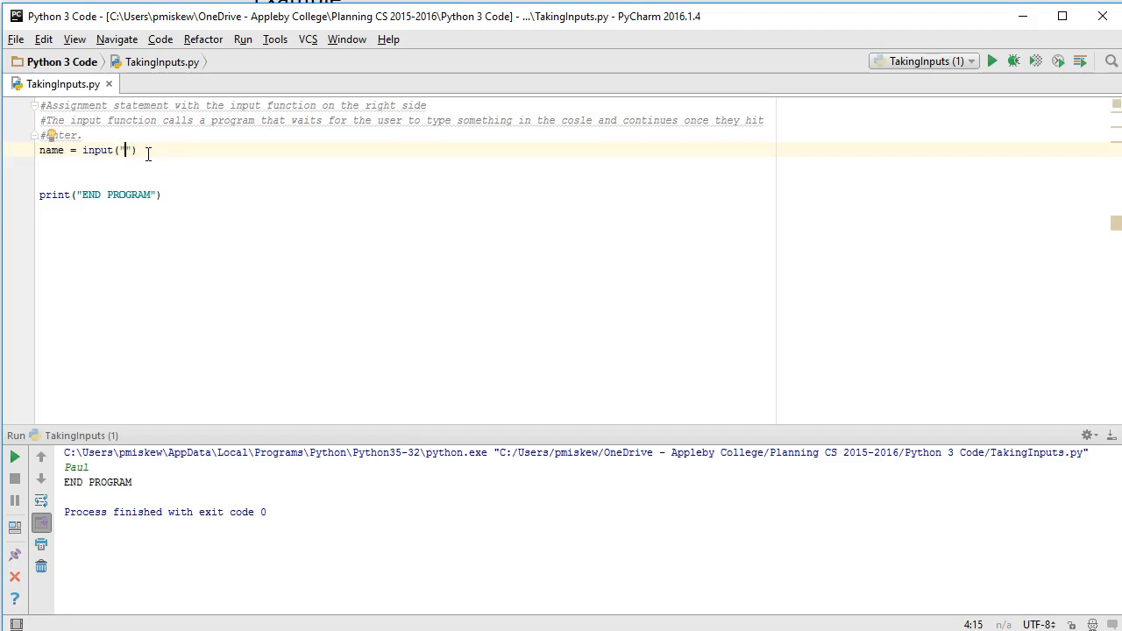
type("E")
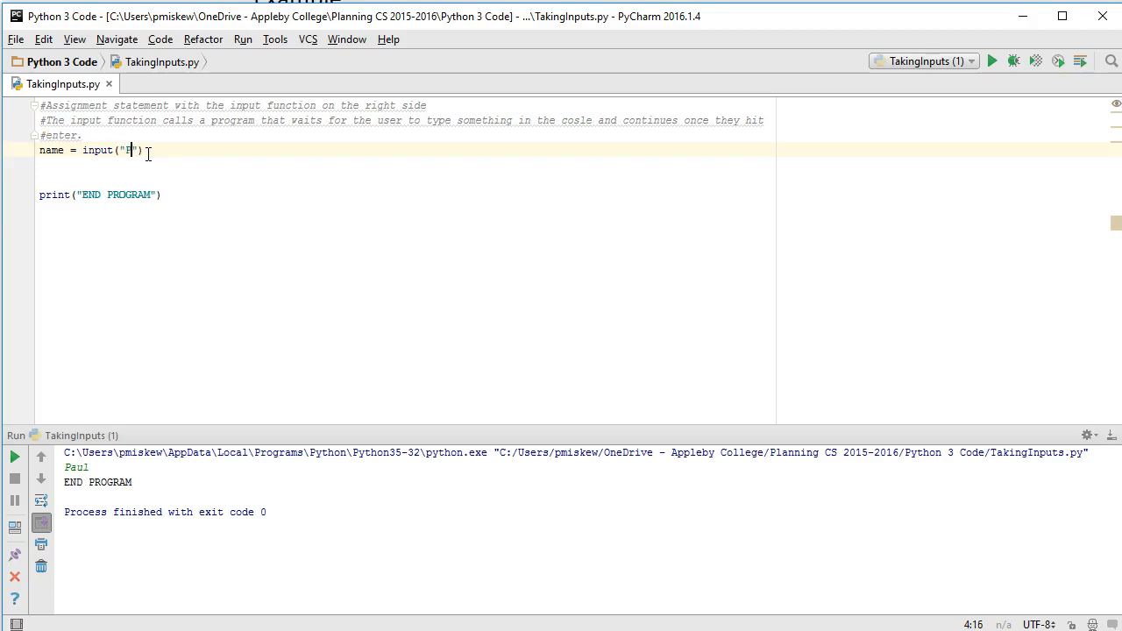
type("Please input your")
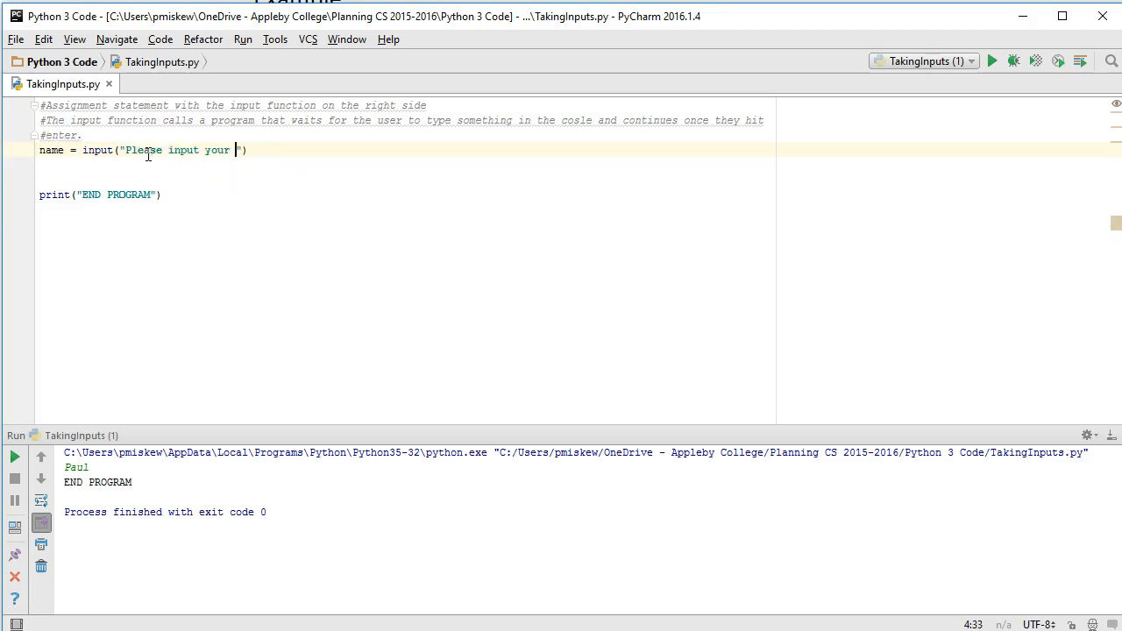
type("name:")
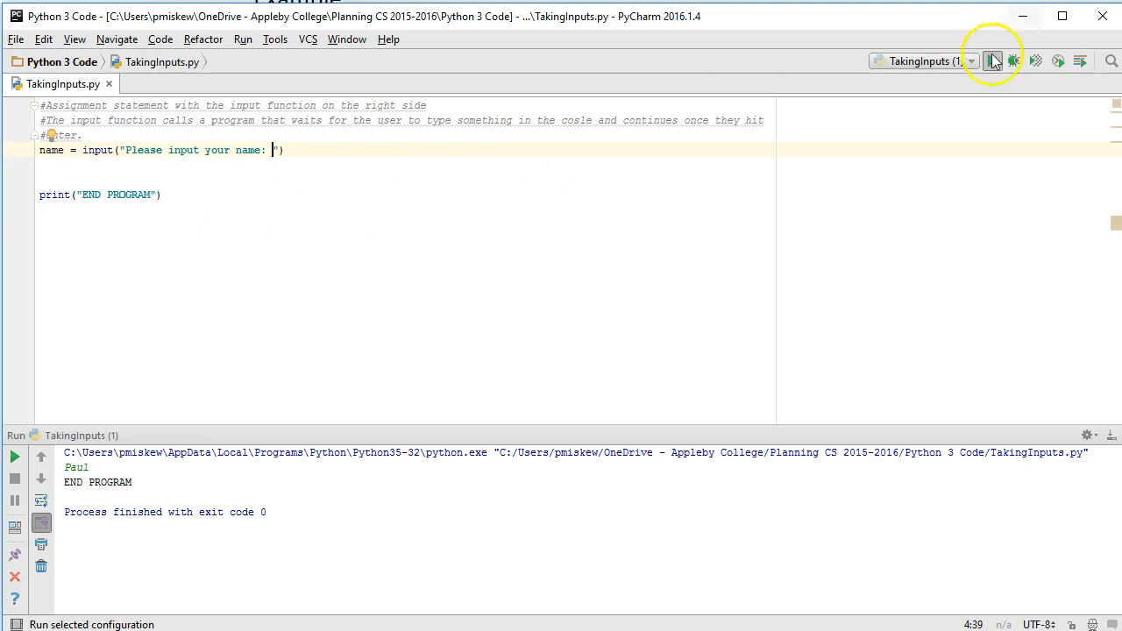
Rerun the script, see the new prompt and answer it with a name.
left_click(993, 59)
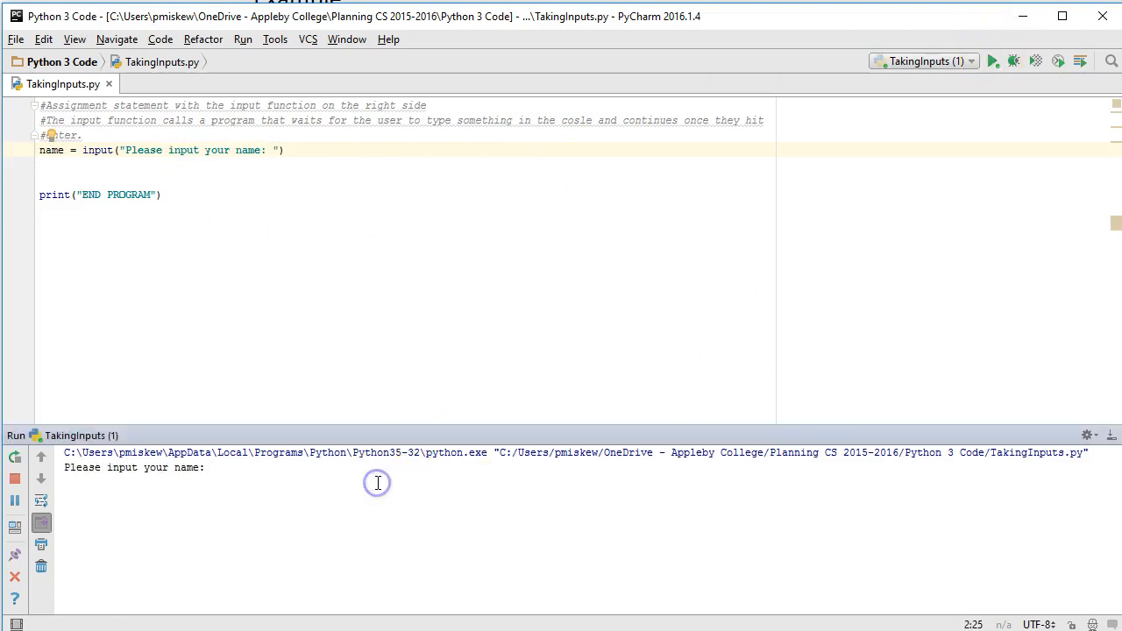
type("aj,")
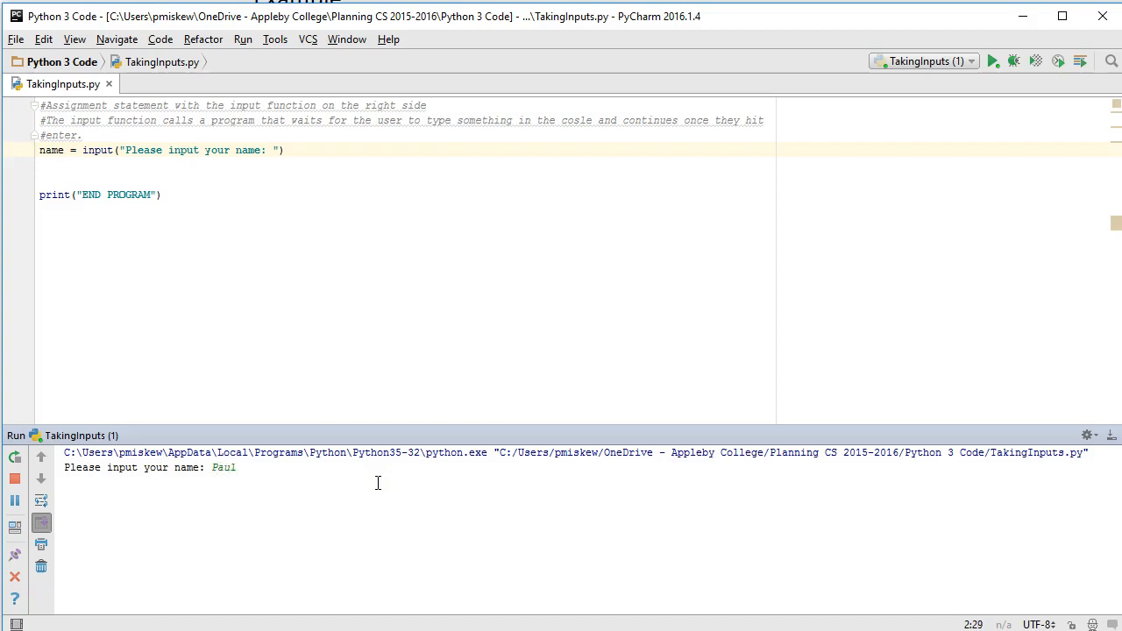
key("enter")
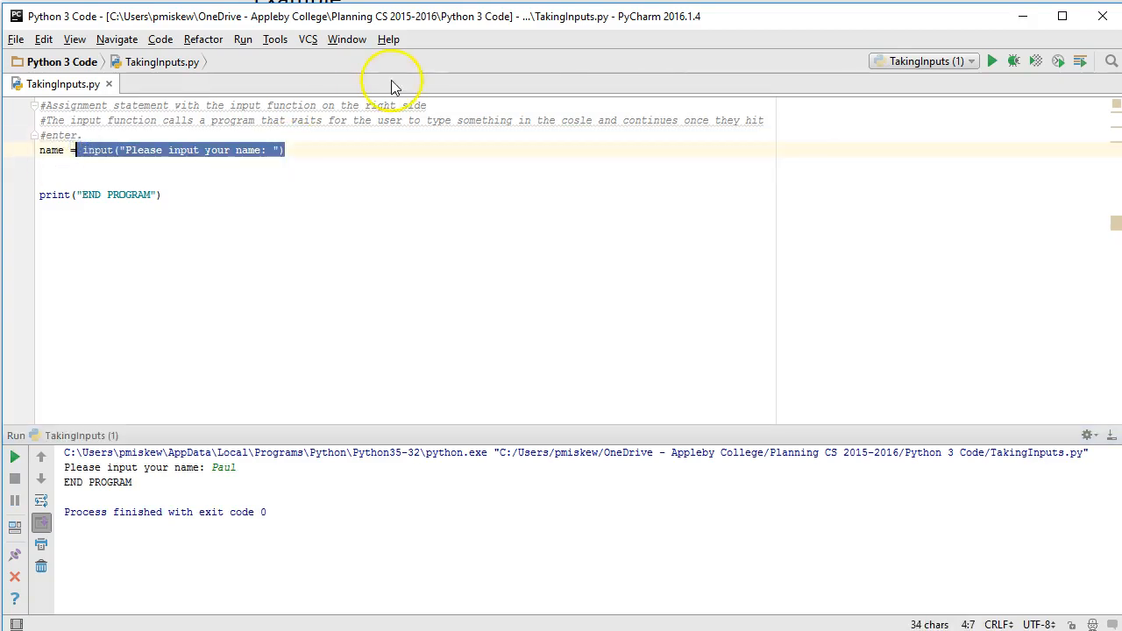
Write print("Hello",name,"welcome to our game.") as the greeting line.
type("print(\"Hell")
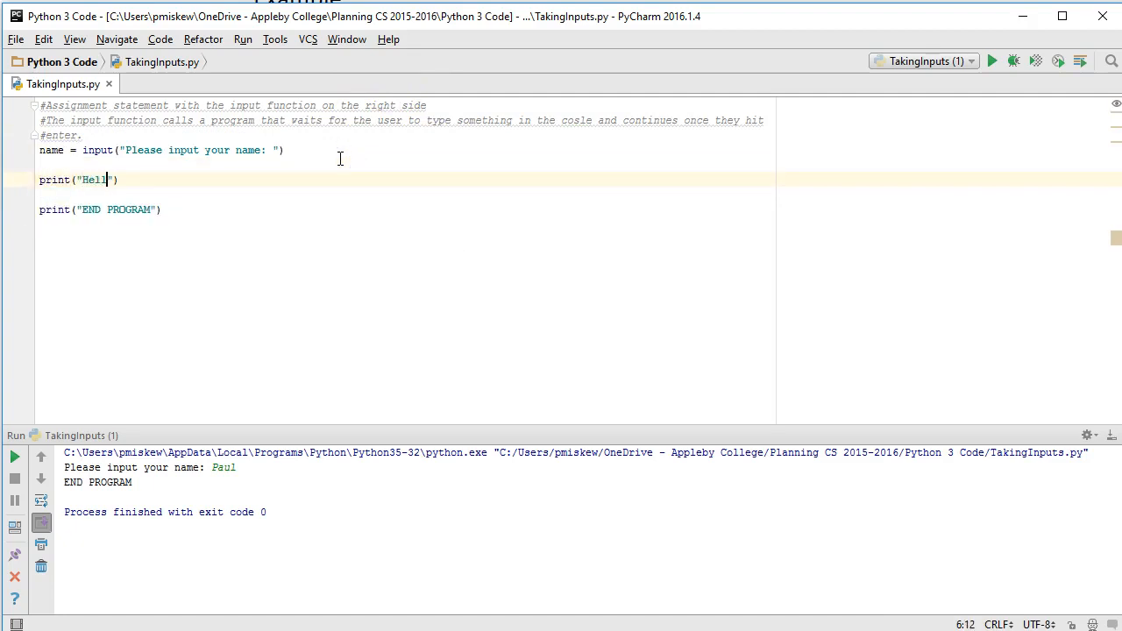
type("o")
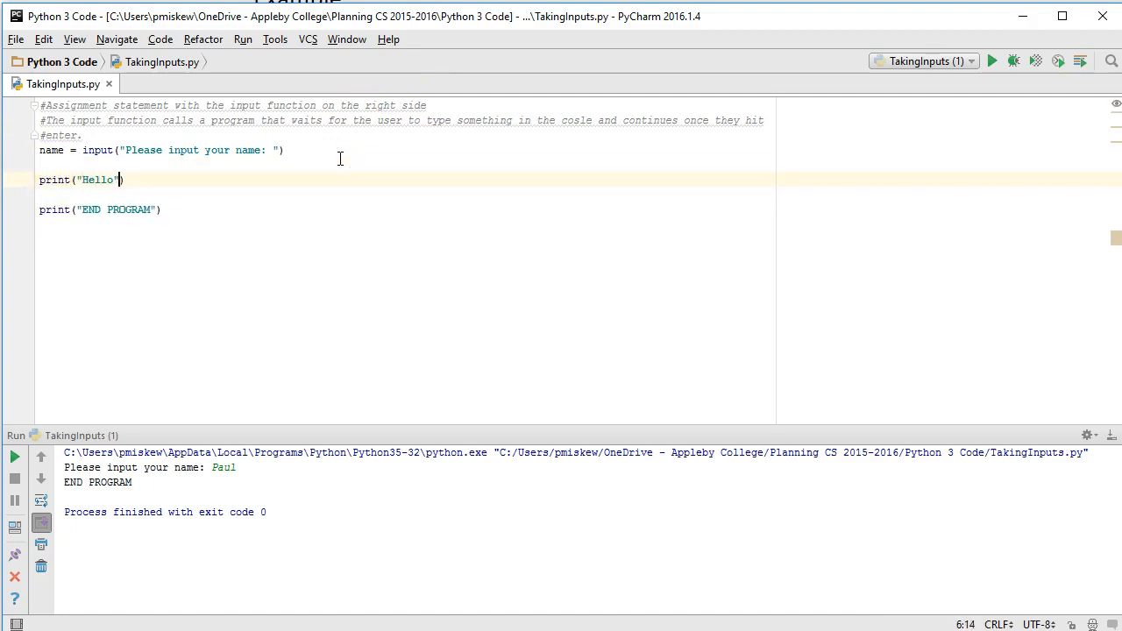
type(",name,")
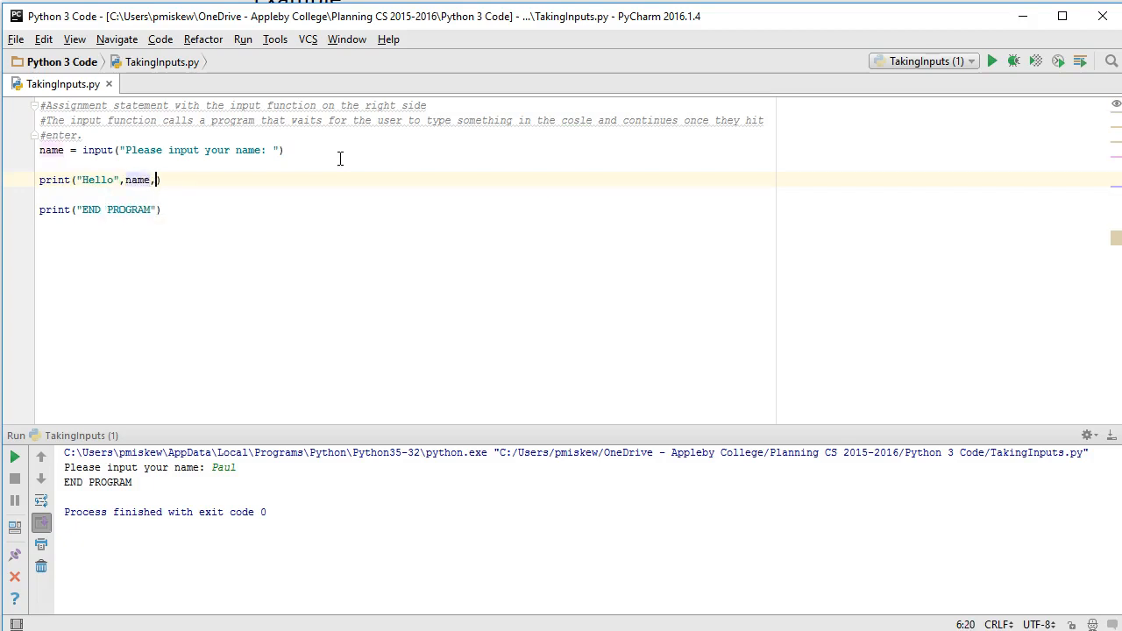
type("\"welcome to our game")
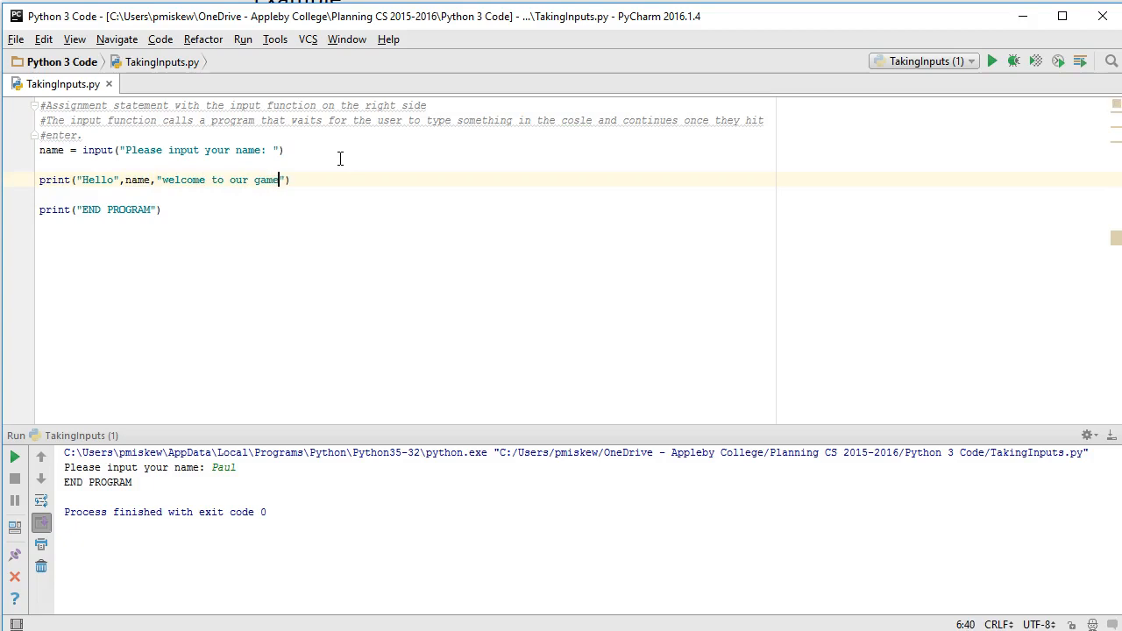
type(".")
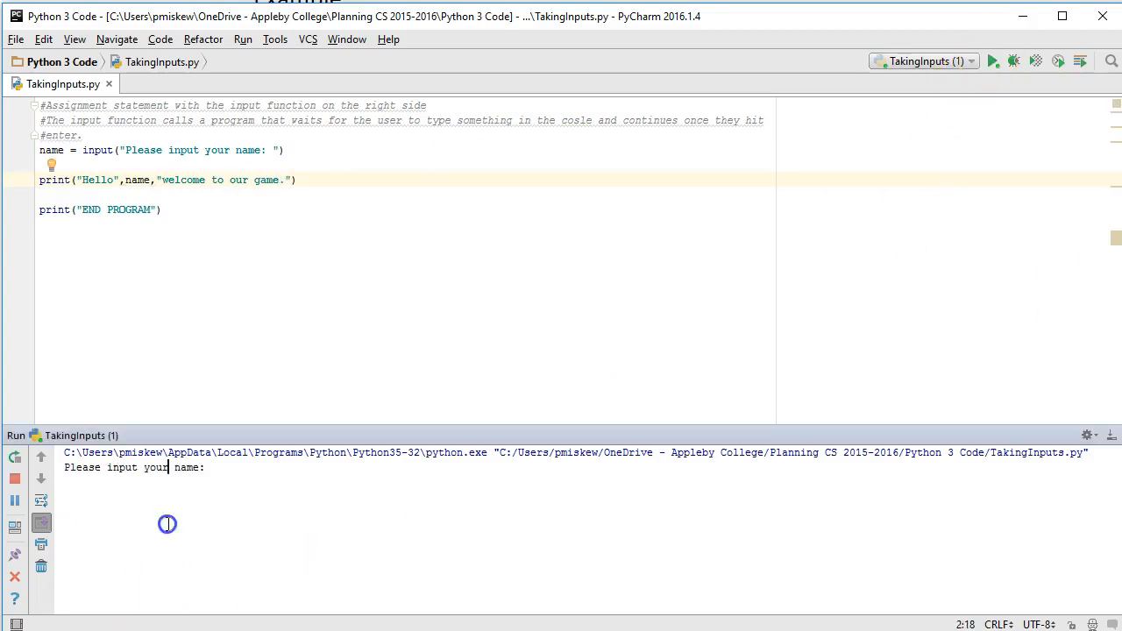
Answer Paul to one run, rerun and answer 67, showing 67 greeted as a name.
type("Paul")
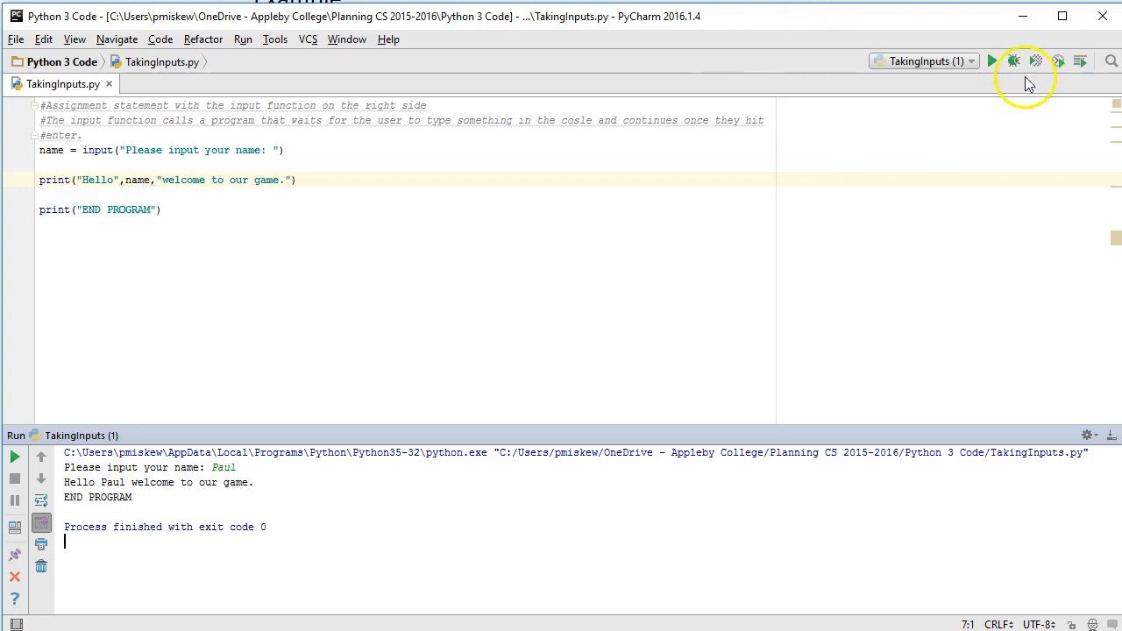
left_click(992, 59)
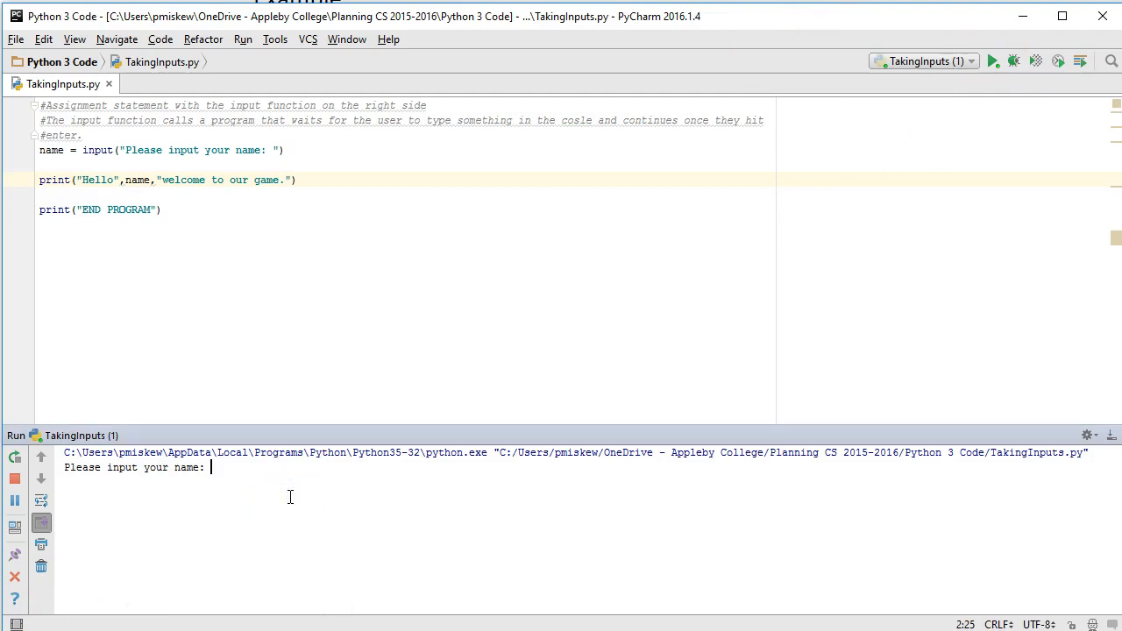
type("67")
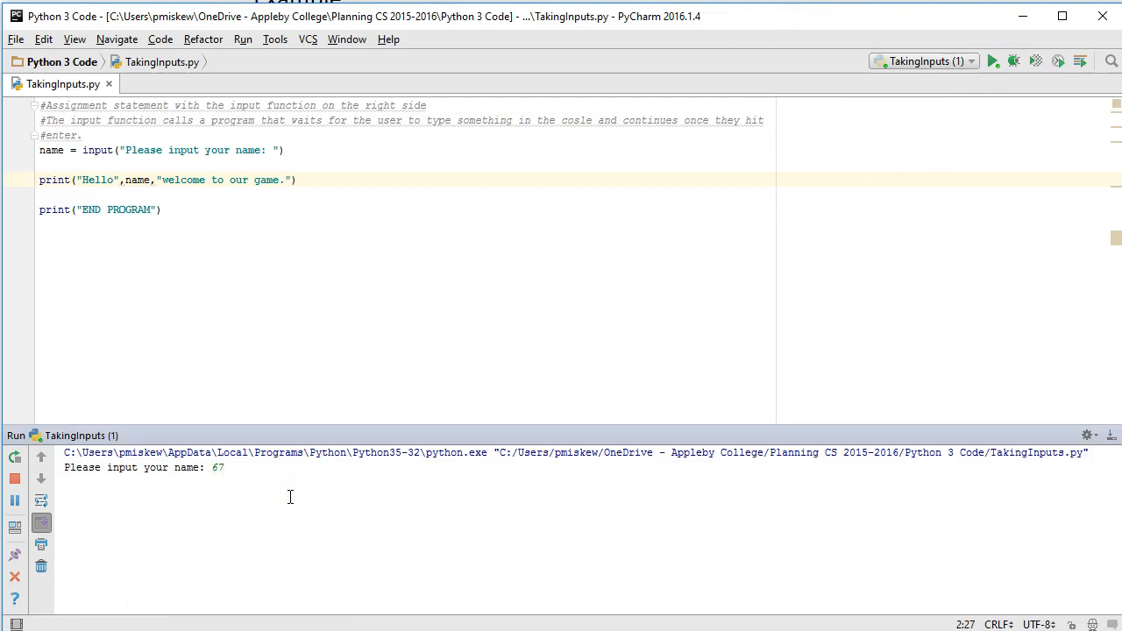
key("enter")
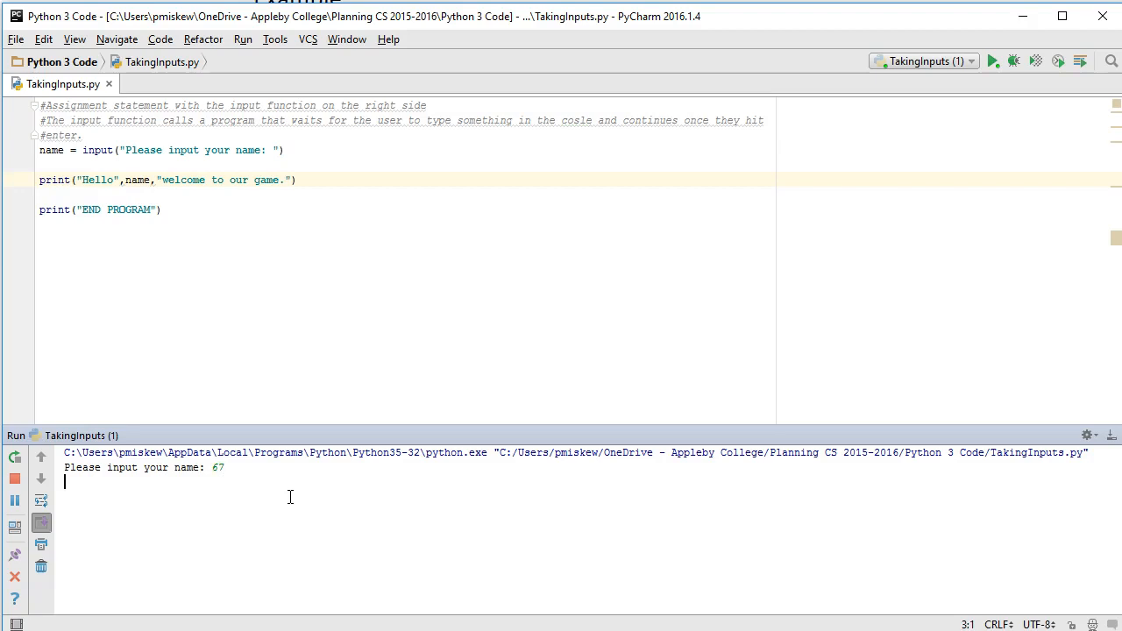
key("enter")
type("#")
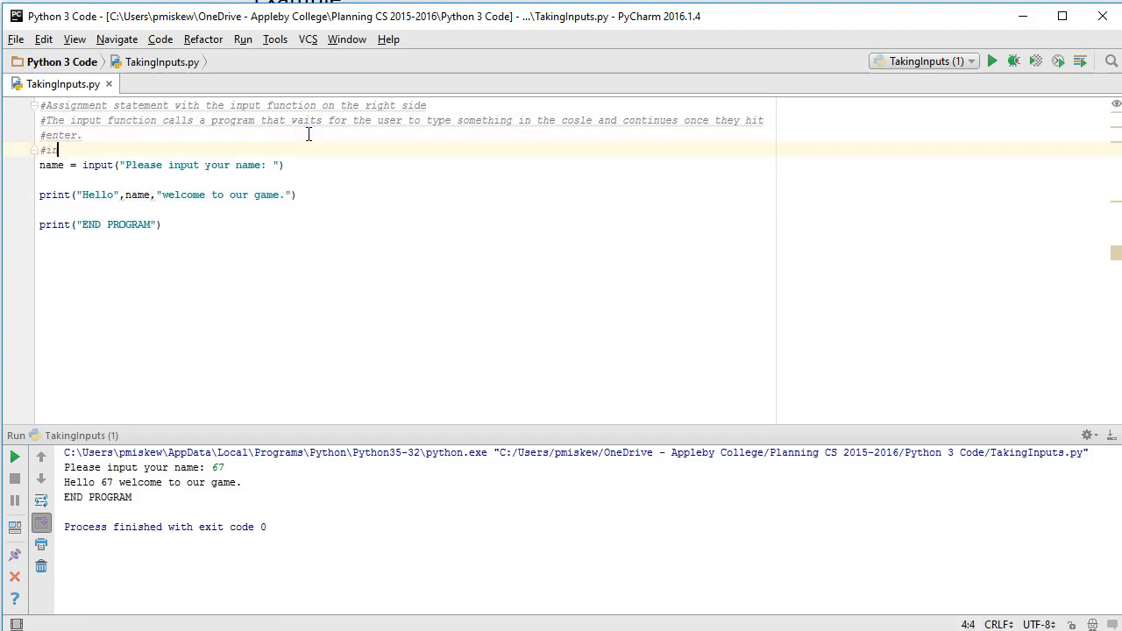
Write the comment #input function always returns a string above the name line.
type("input functionalway")
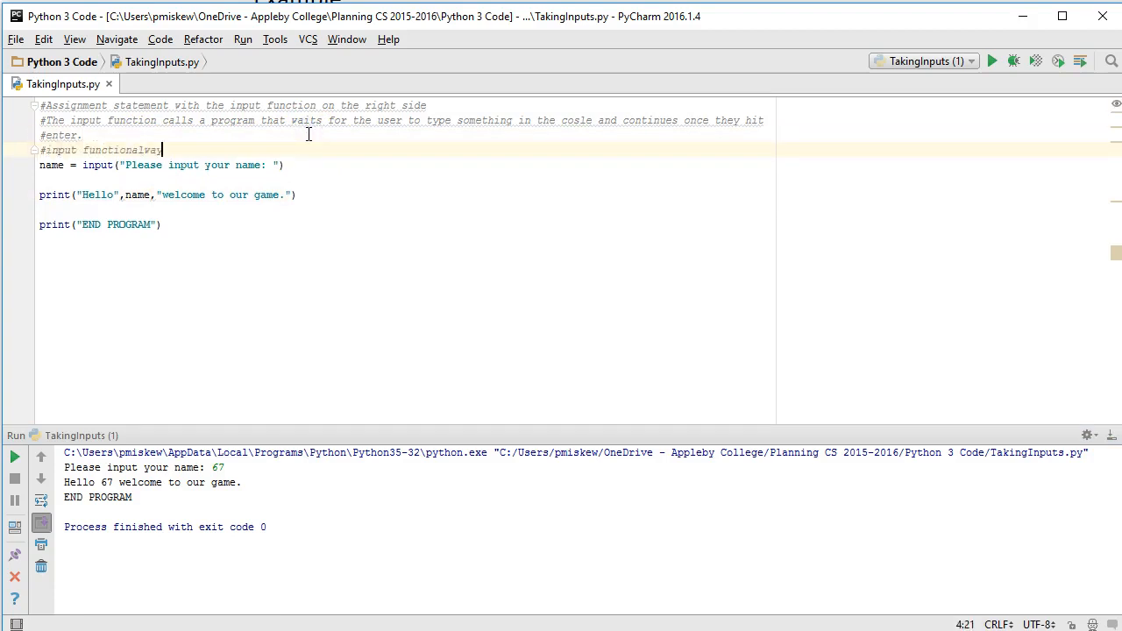
key("BackSpace")
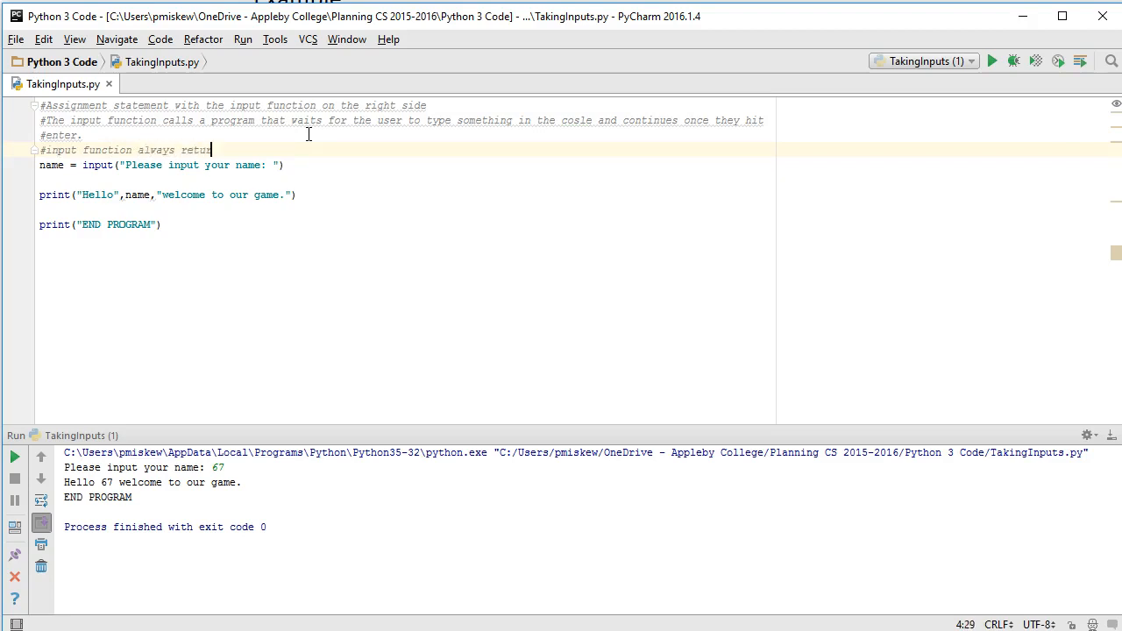
type("rns a string")
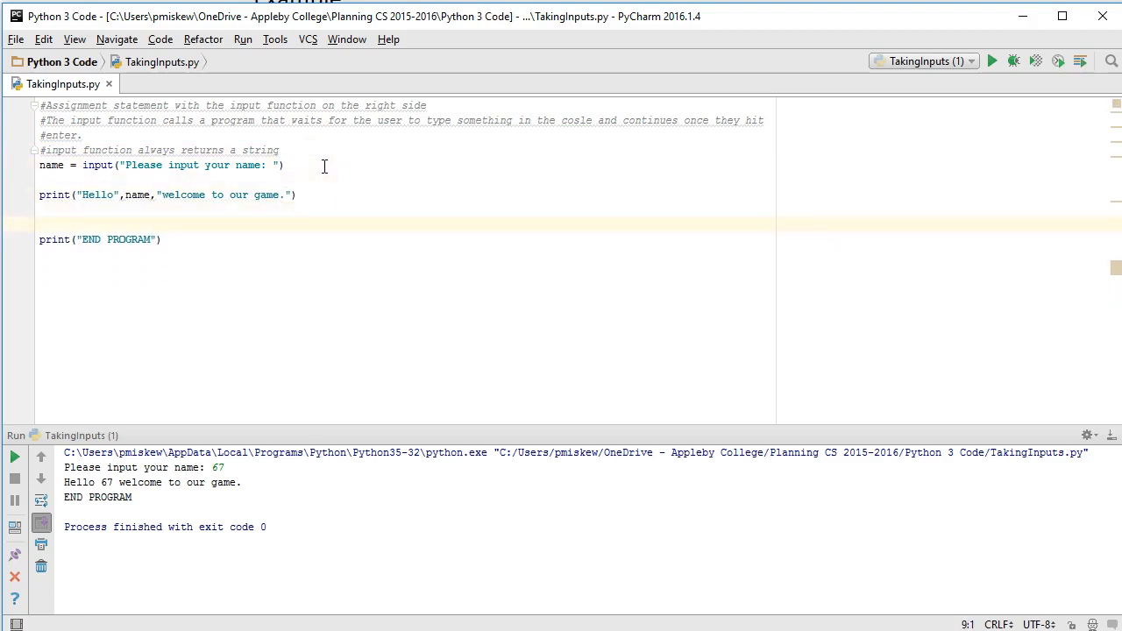
Add number = input("Input your favourite number:") and number = number*10.
type("number =")
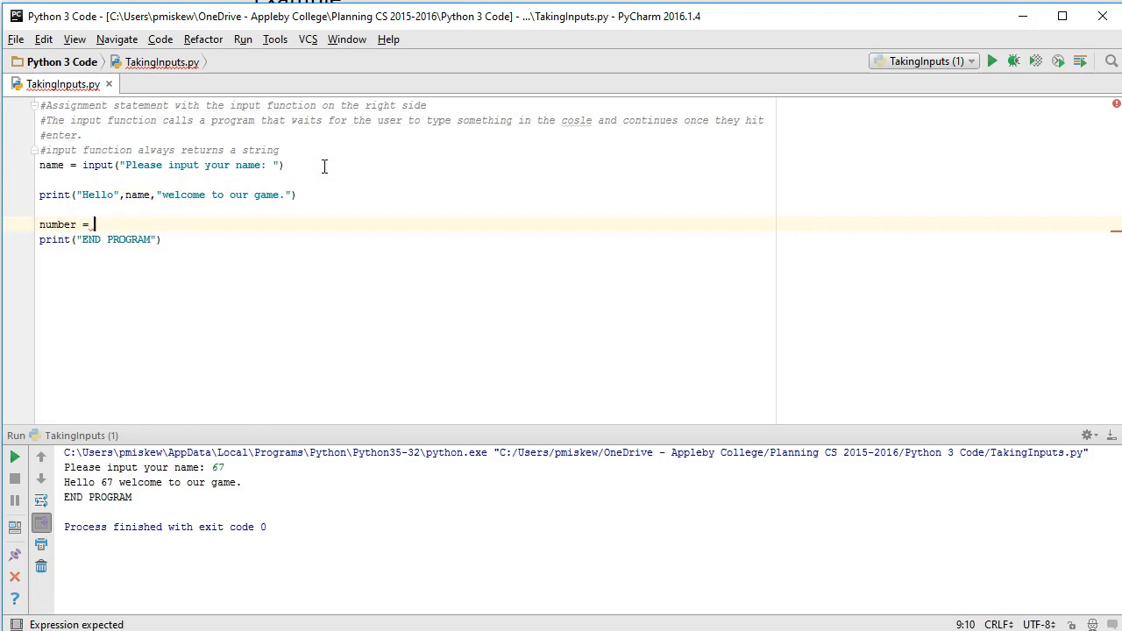
type("input(\"Input\")")
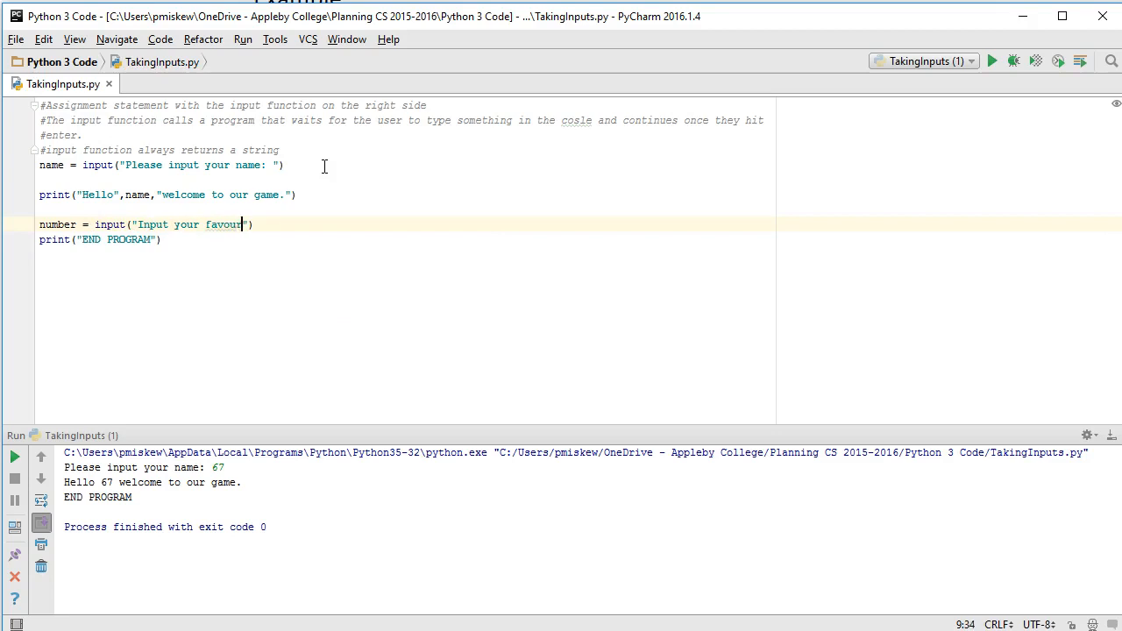
type("ite numberL")
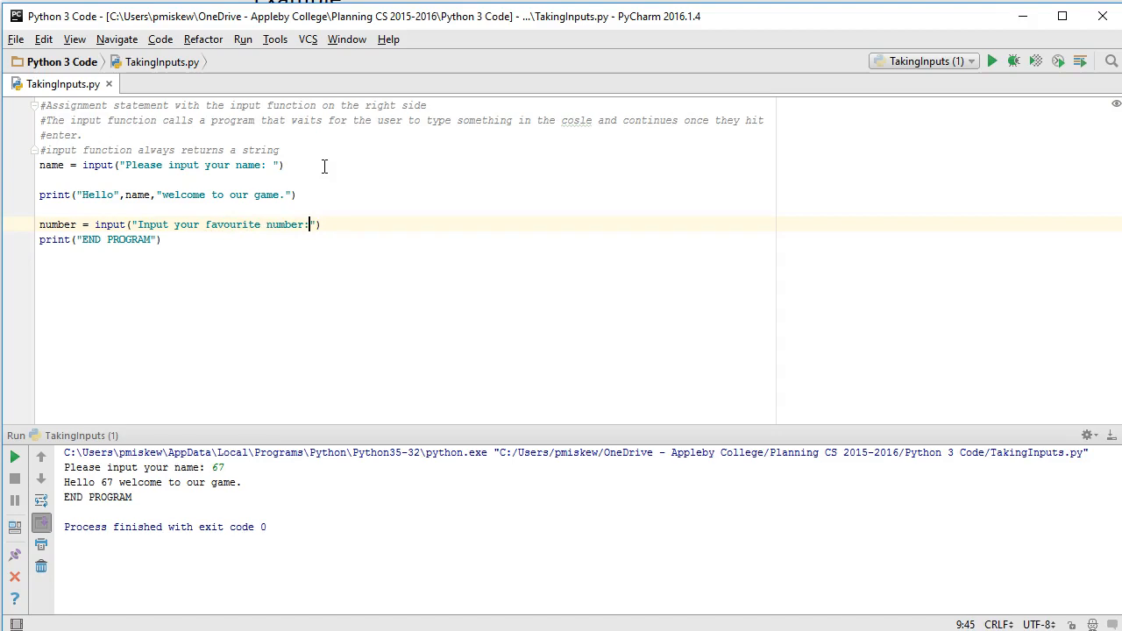
key("enter")
type("number = n")
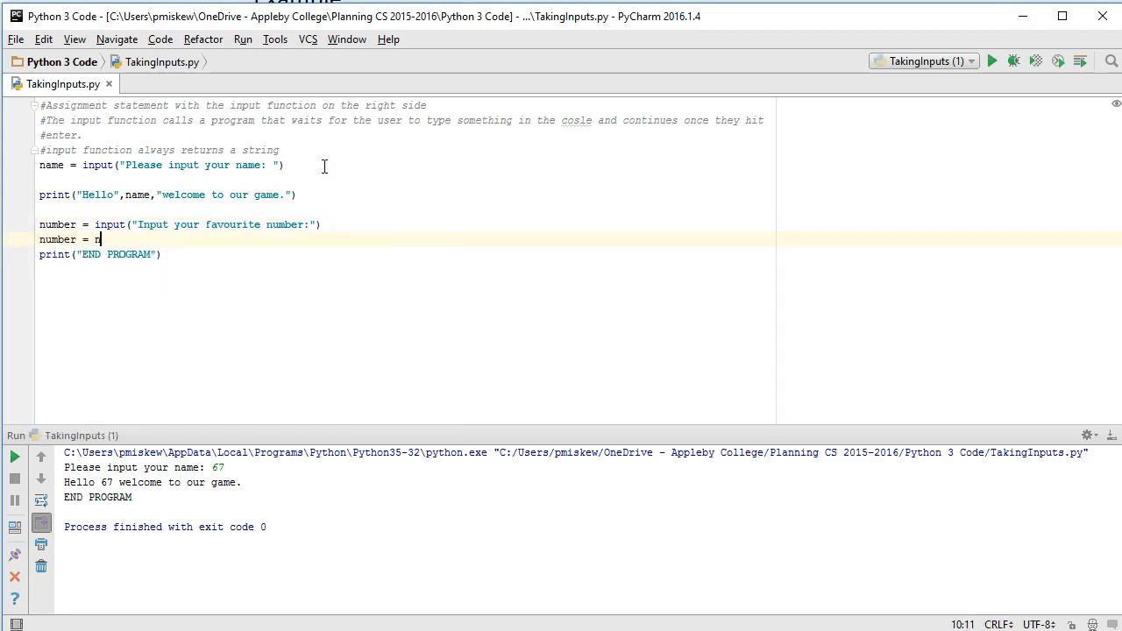
type("uber*10")
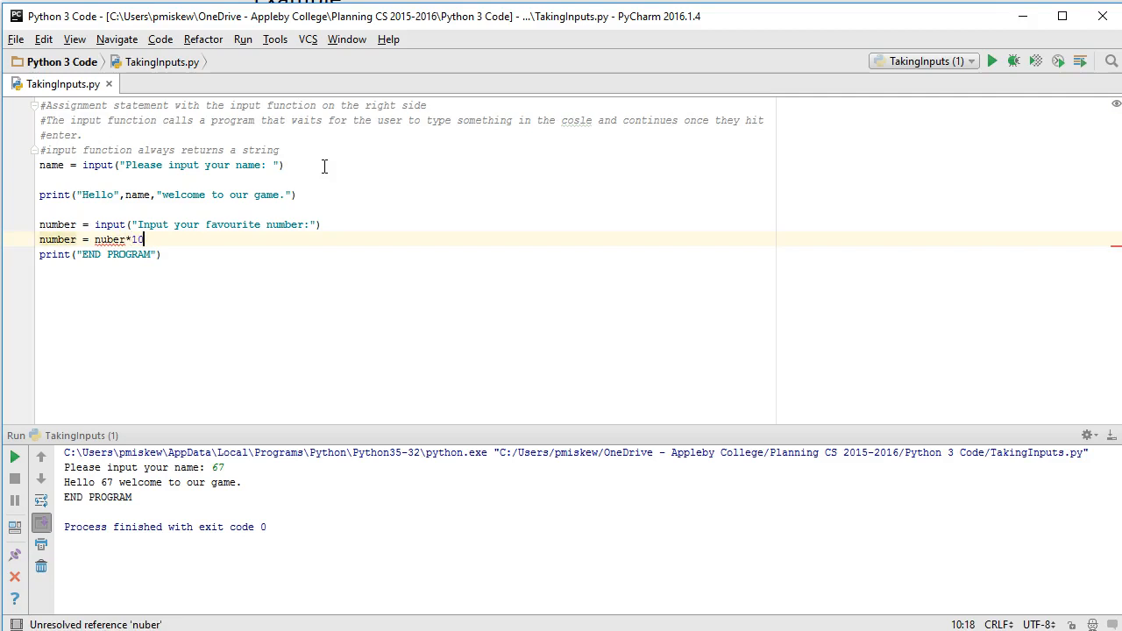
key("BackSpace")
type("m")
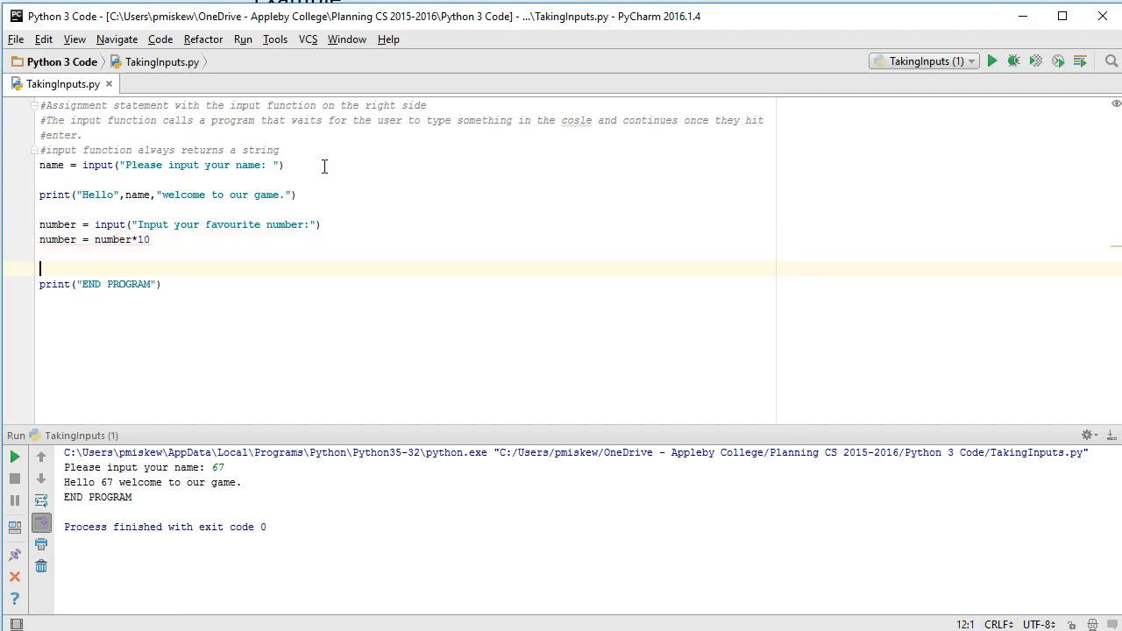
Add print("Your favourite number times 10 is",number) before END PROGRAM.
type("print(\"Your \")")
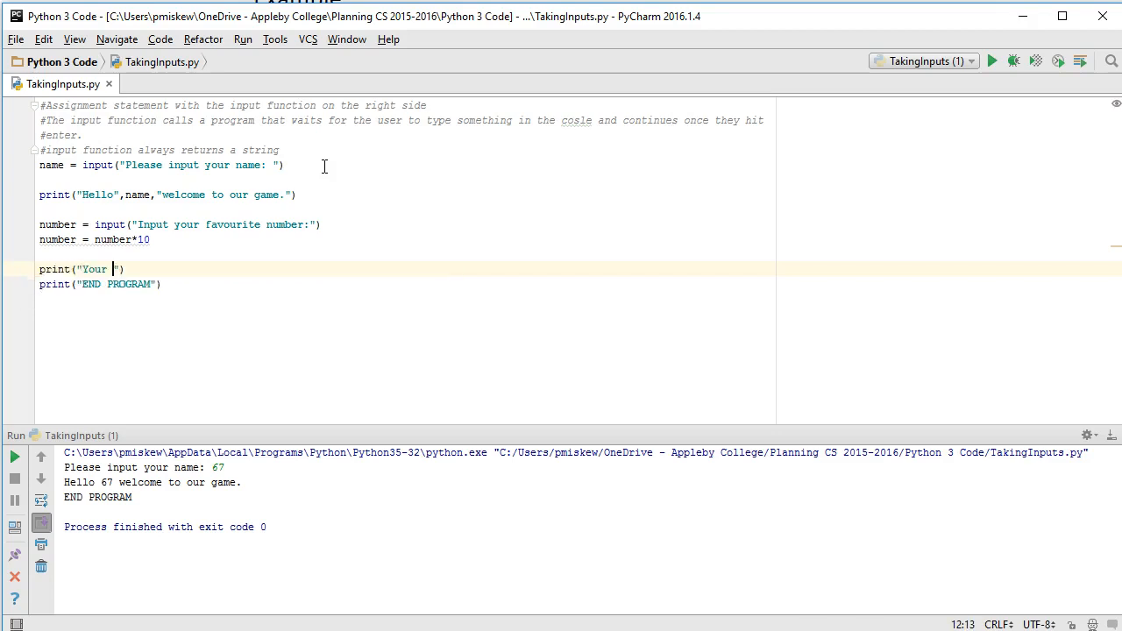
type("favourite number times 10 is")
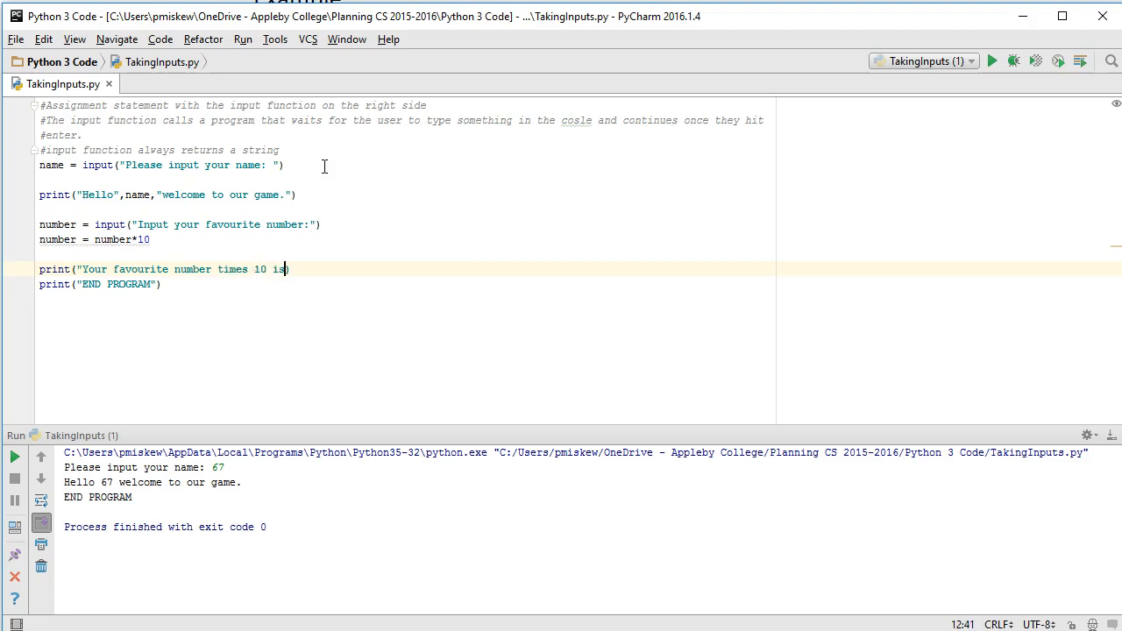
type(",number")
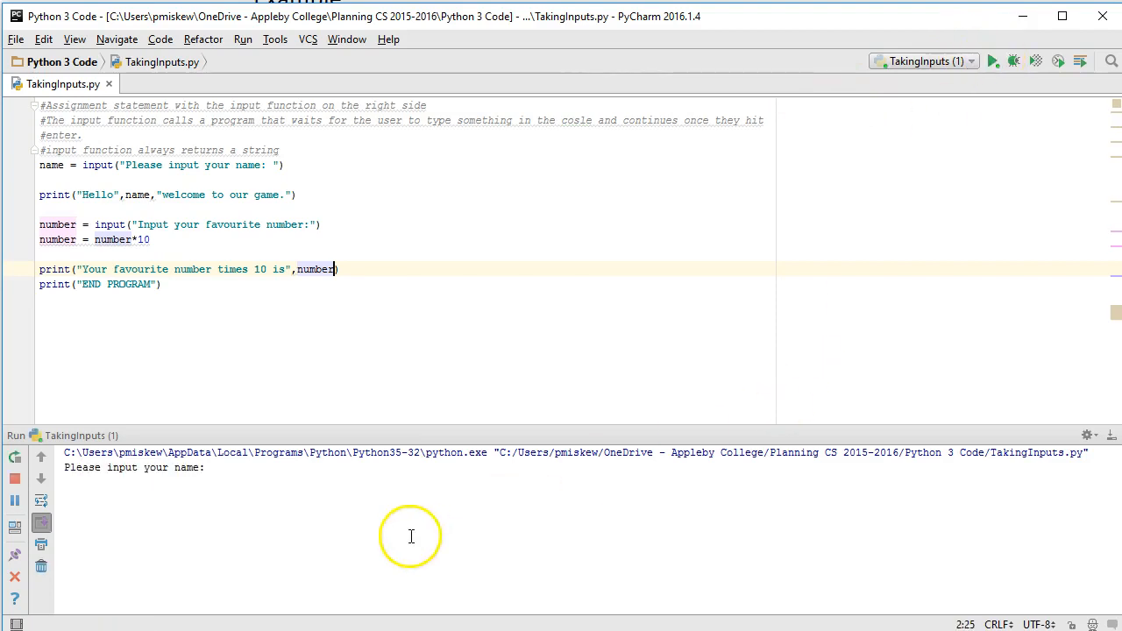
Run the script answering Paul and 99, getting 99 repeated ten times.
type("4")
left_click(587, 466)
type("Paul")
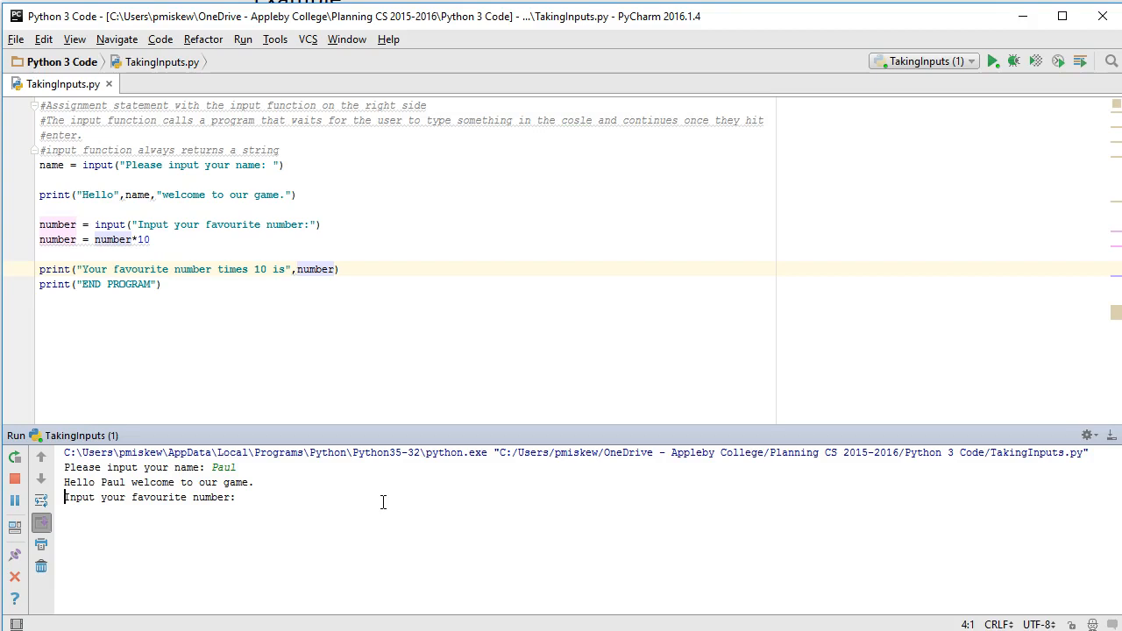
type("99")
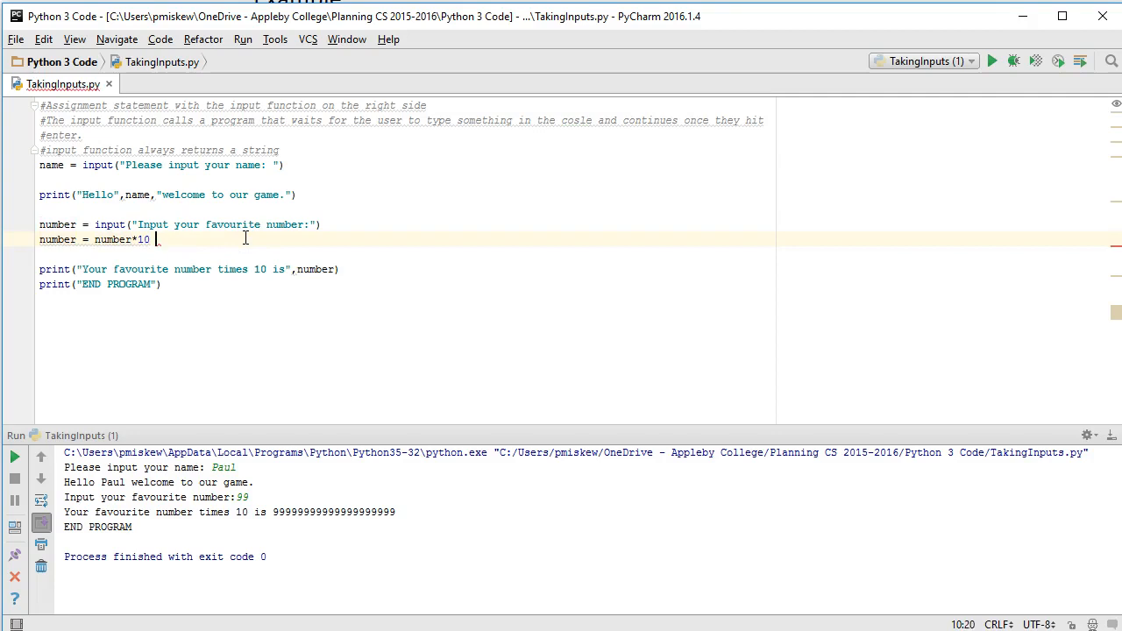
Comment on the *10 line that Python assumed number is a string, so no multiplication is performed.
type("#Python as")
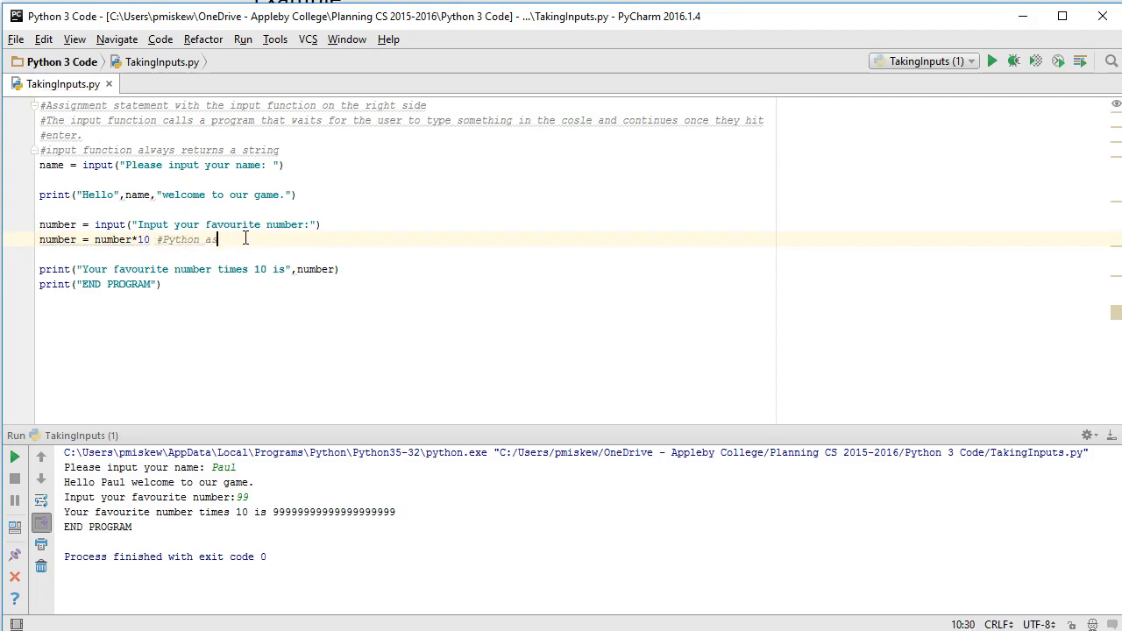
type("has assumed t")
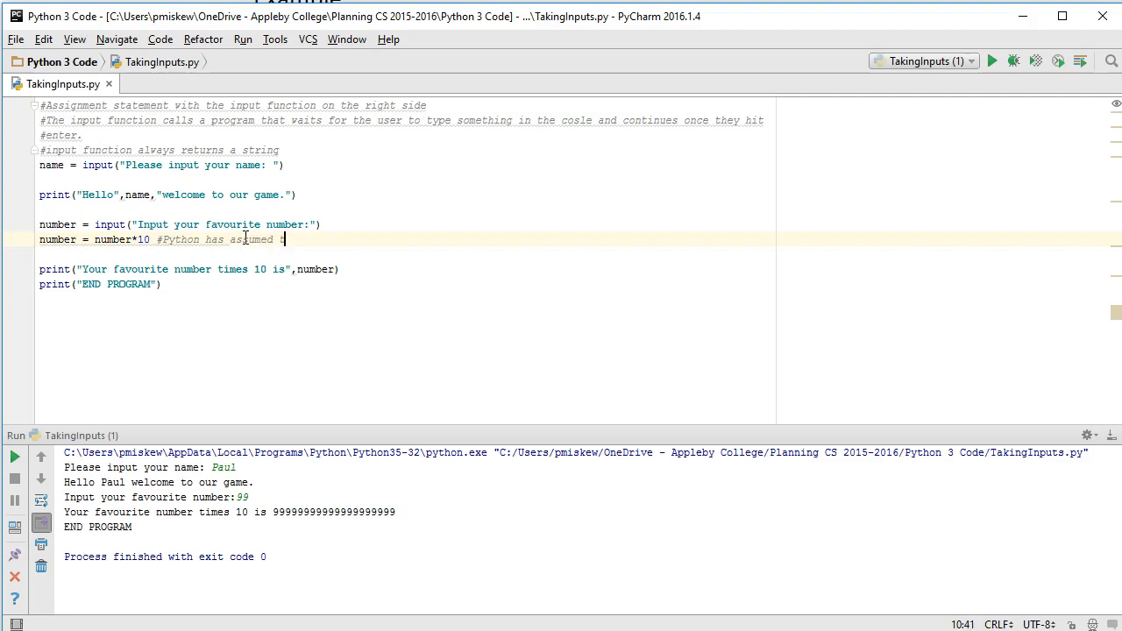
type("hat number is a")
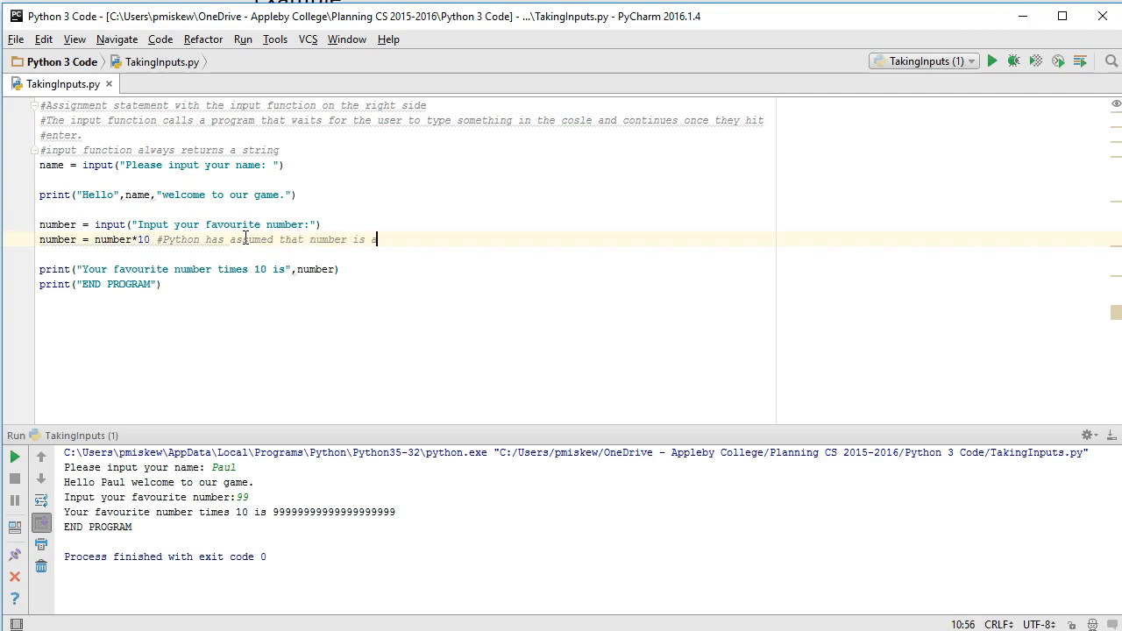
type("string therefor it is not per")
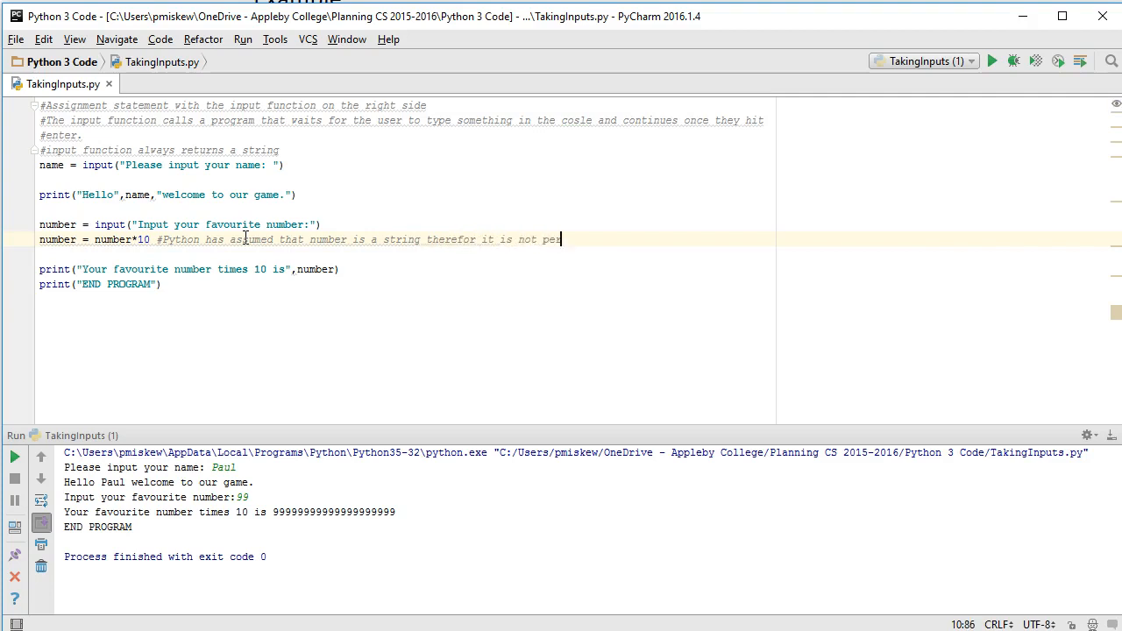
type("forming muliplication")
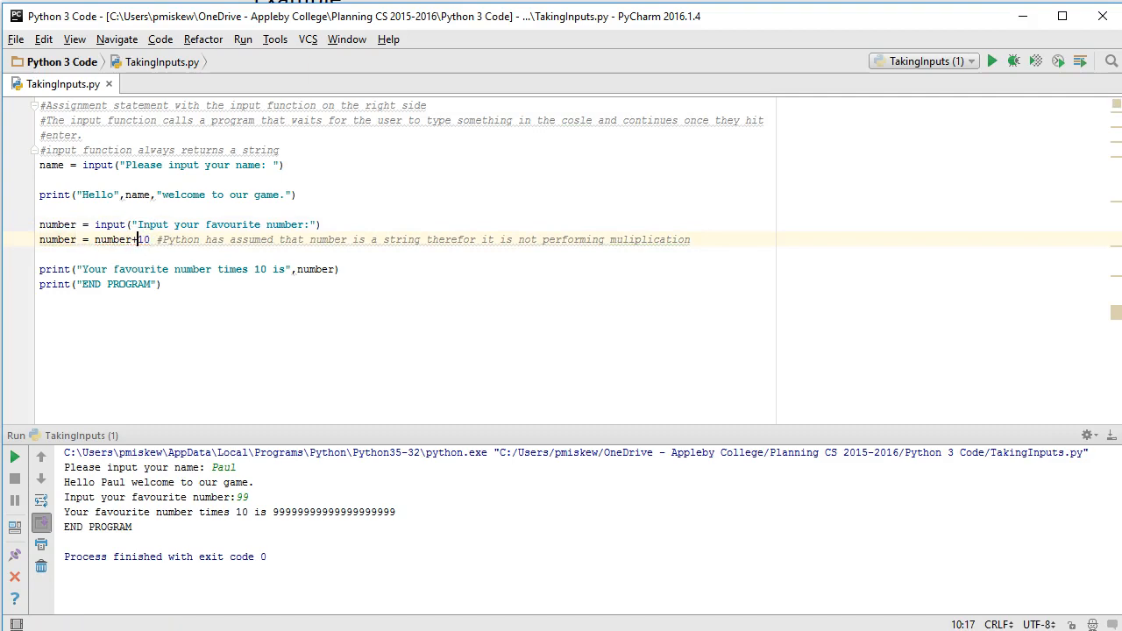
Run with number+10, entering Paul and 10, hitting TypeError converting int to str, and select number.
left_click(992, 59)
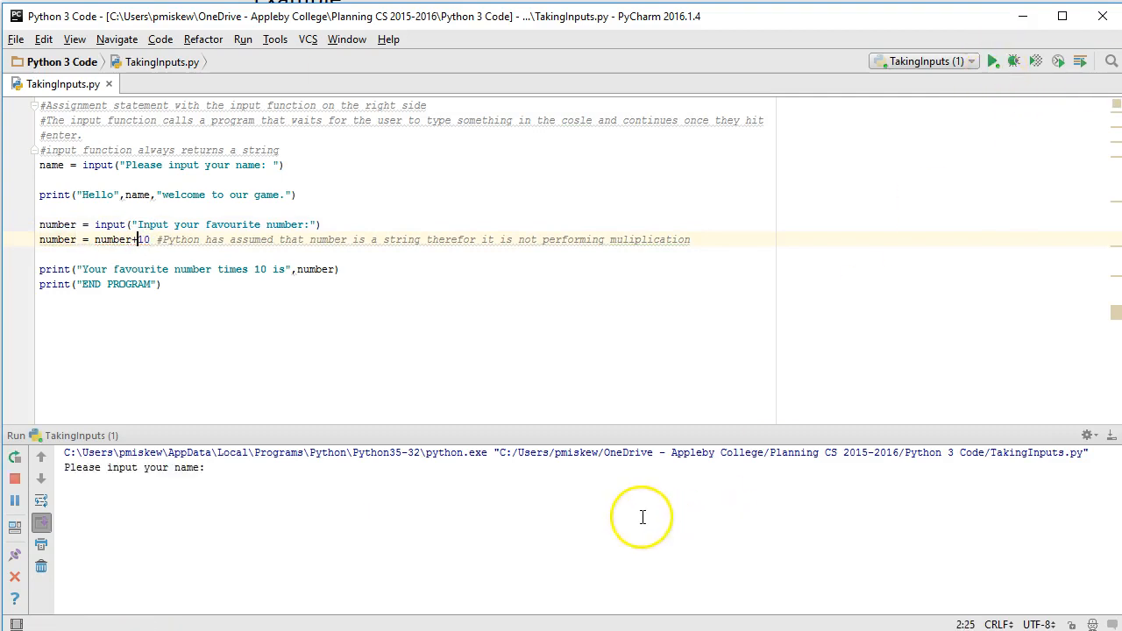
type("Paul")
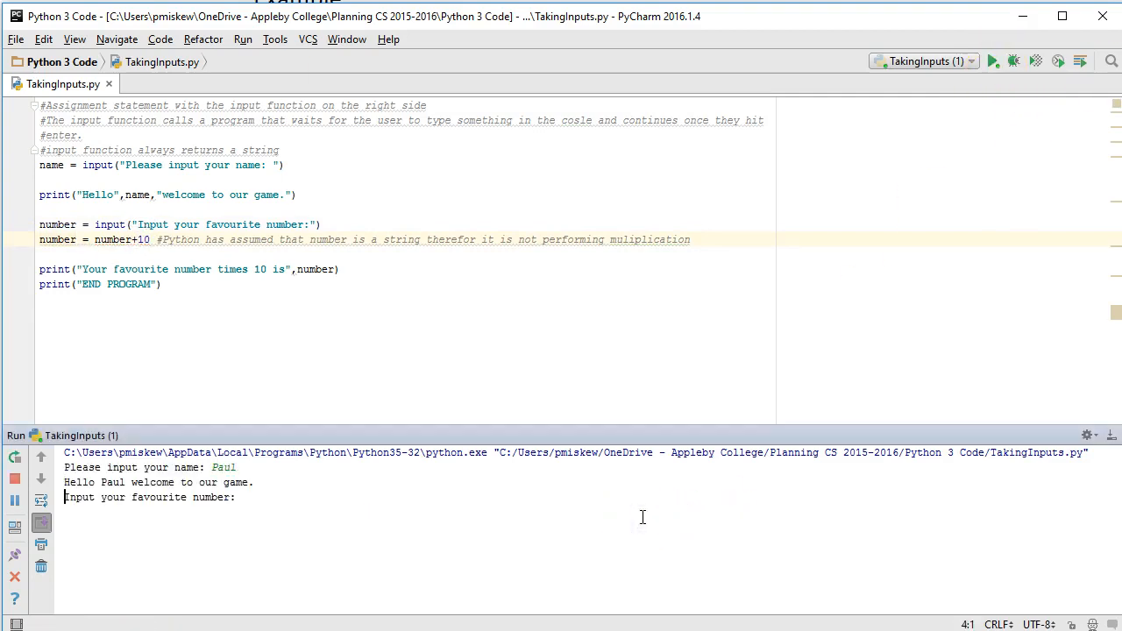
type("10")
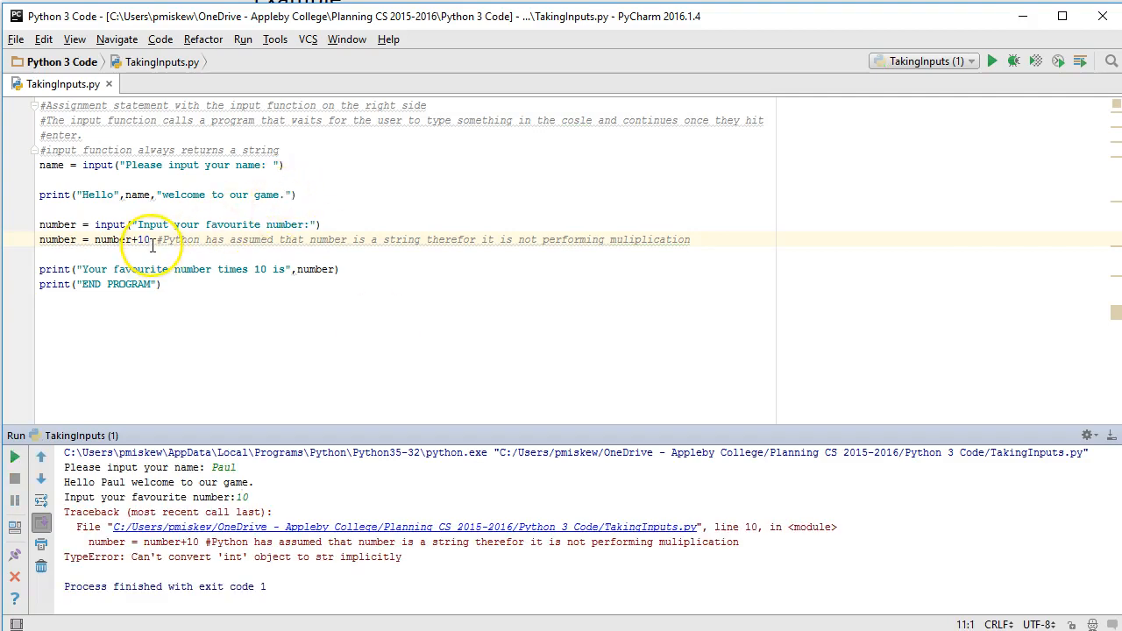
double_click(109, 239)
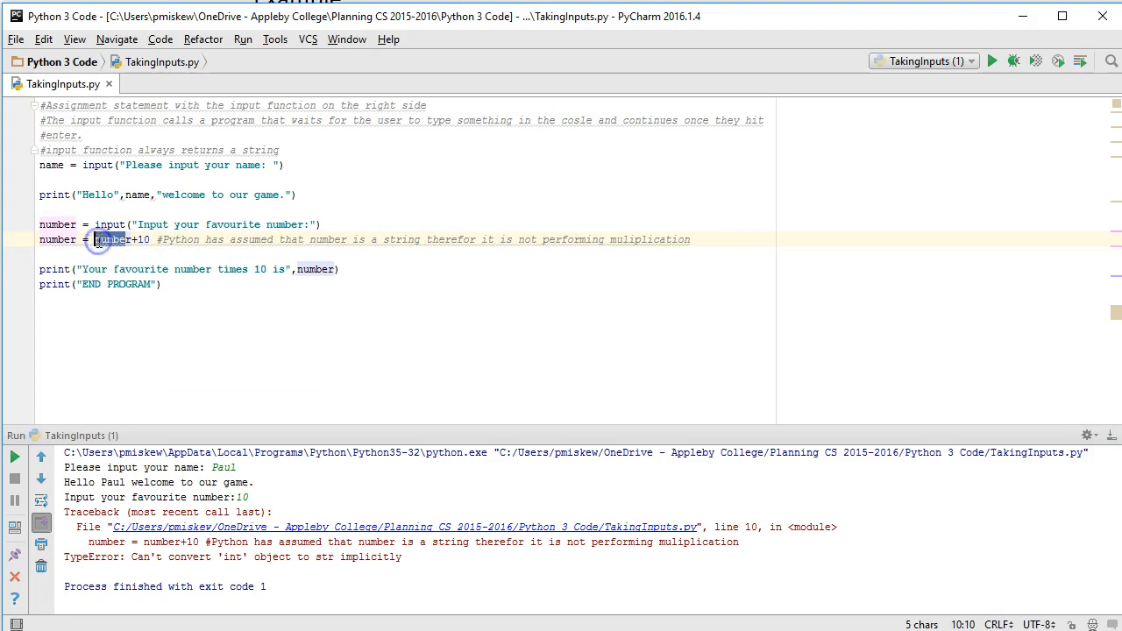